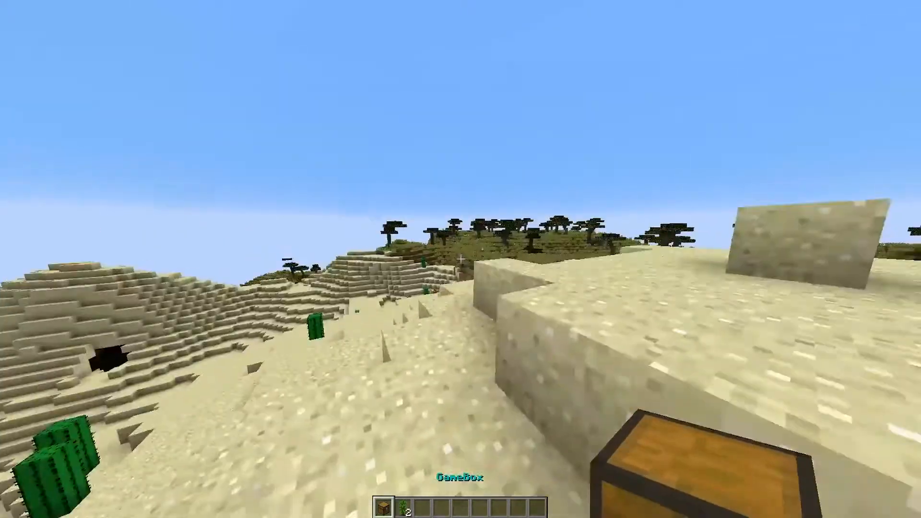
pyautogui.moveTo(461, 259)
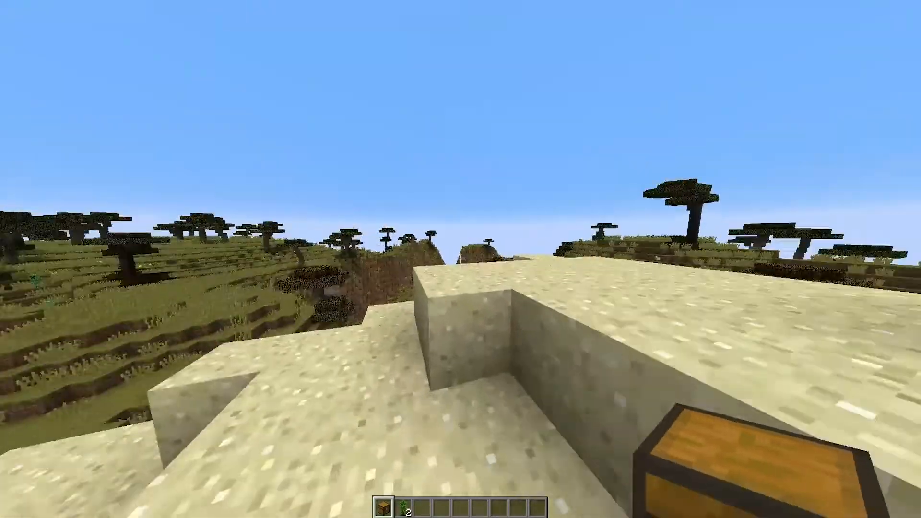
pyautogui.moveTo(460, 259)
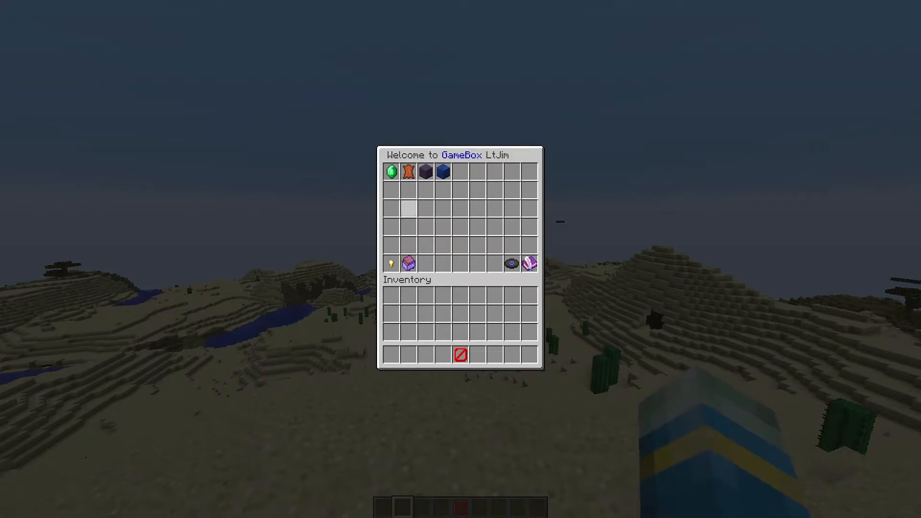
# - Dismiss the GameBox menu twice, then reopen it with the /gb chat command
pyautogui.press('Escape')
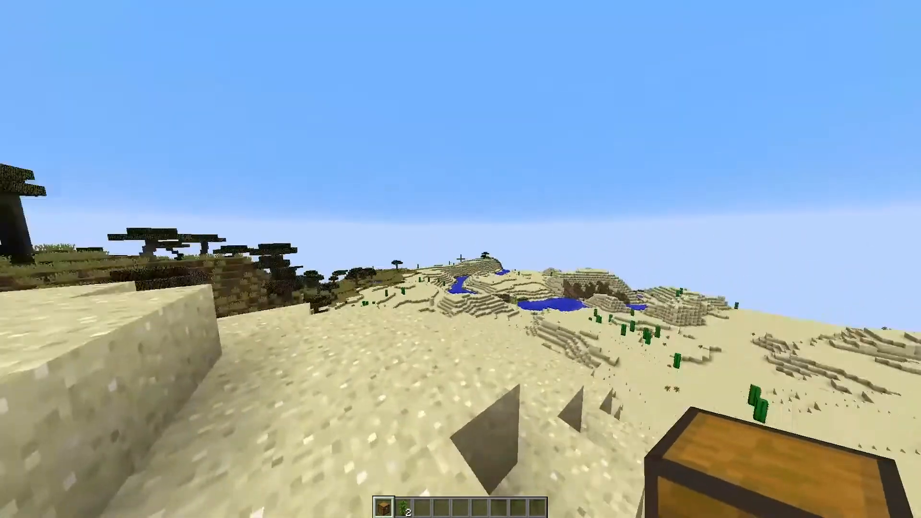
pyautogui.moveTo(461, 259)
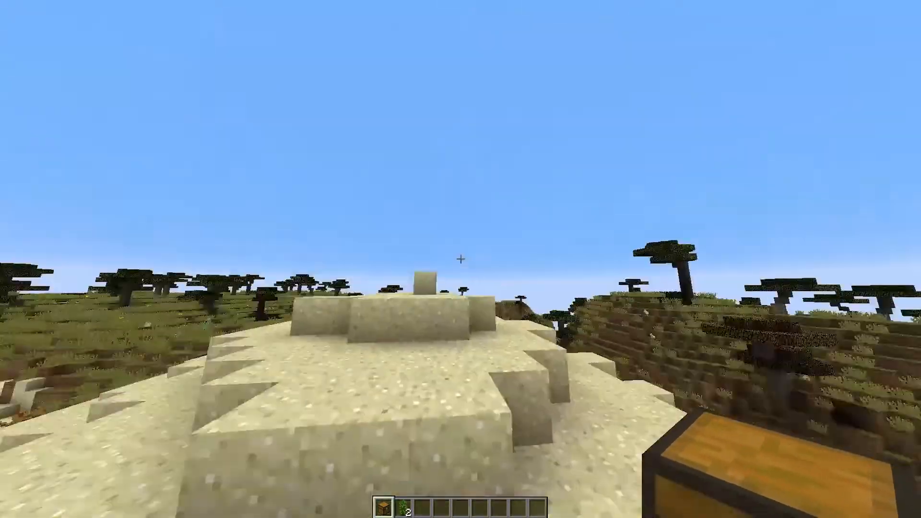
pyautogui.moveTo(460, 259)
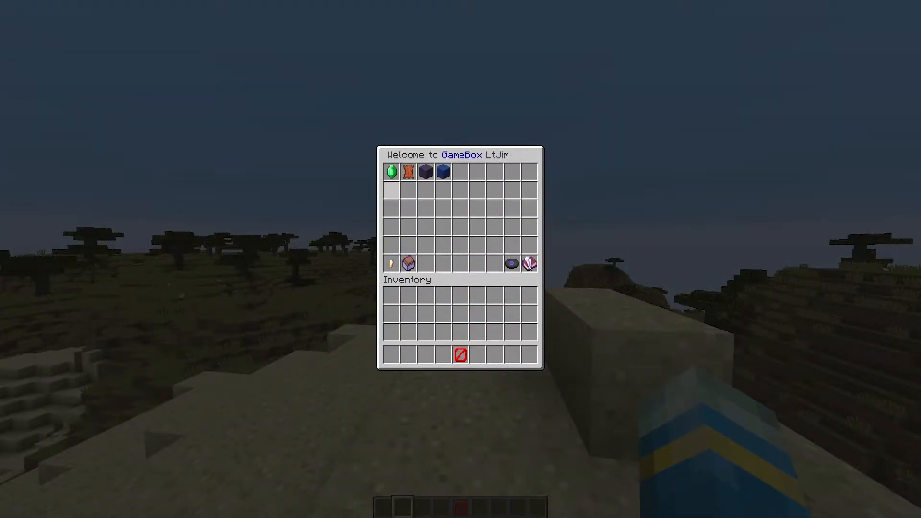
pyautogui.press('Escape')
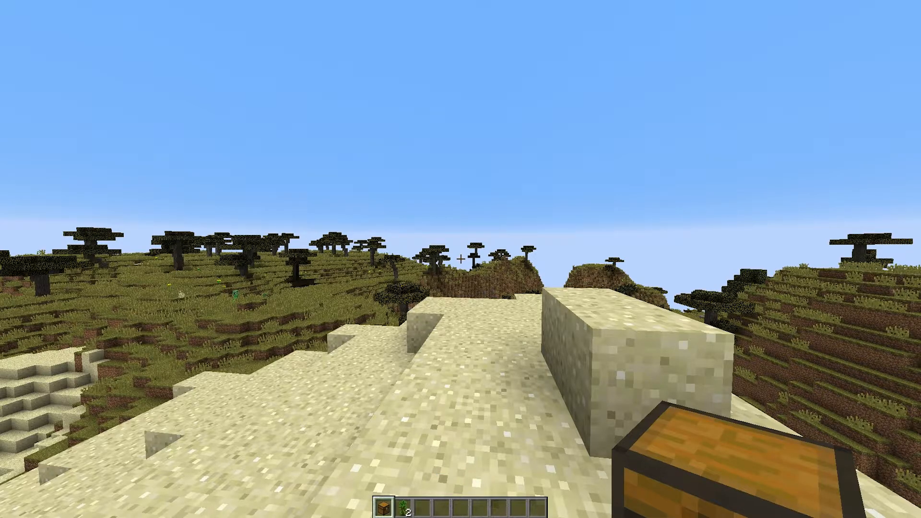
pyautogui.moveTo(461, 259)
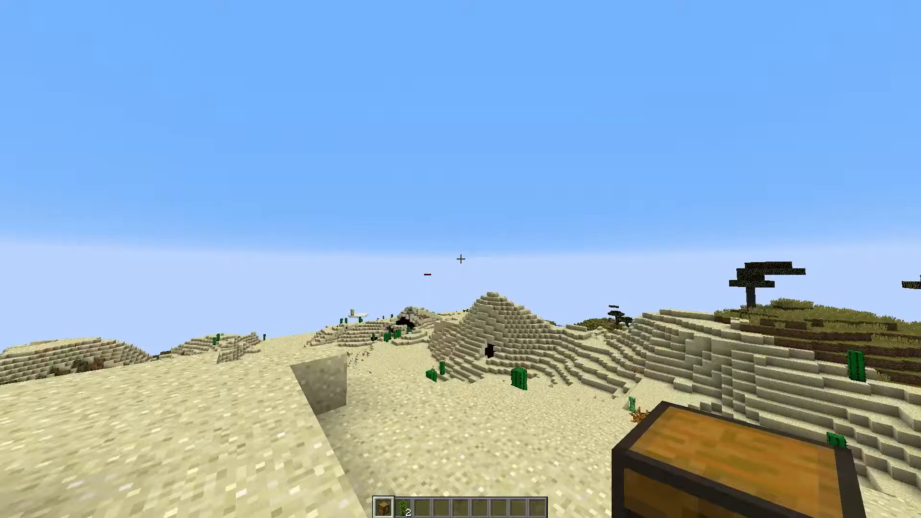
pyautogui.moveTo(460, 258)
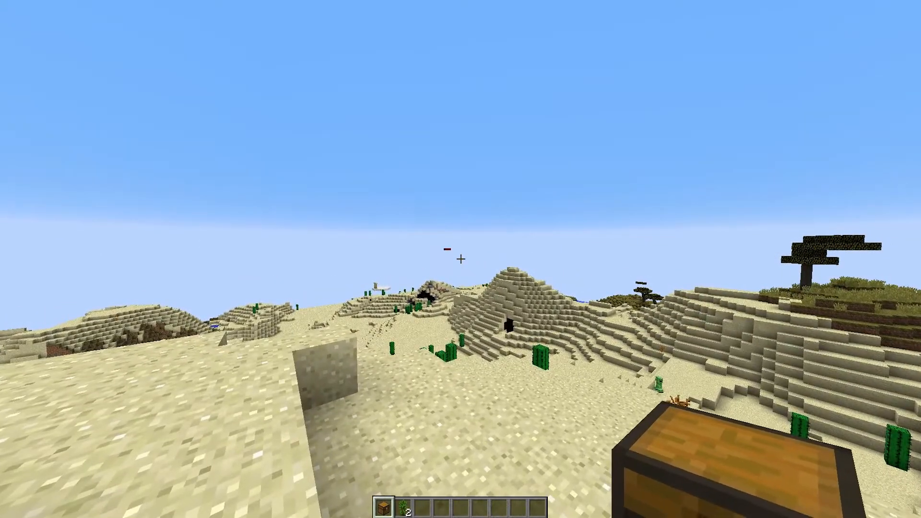
pyautogui.write('/gb')
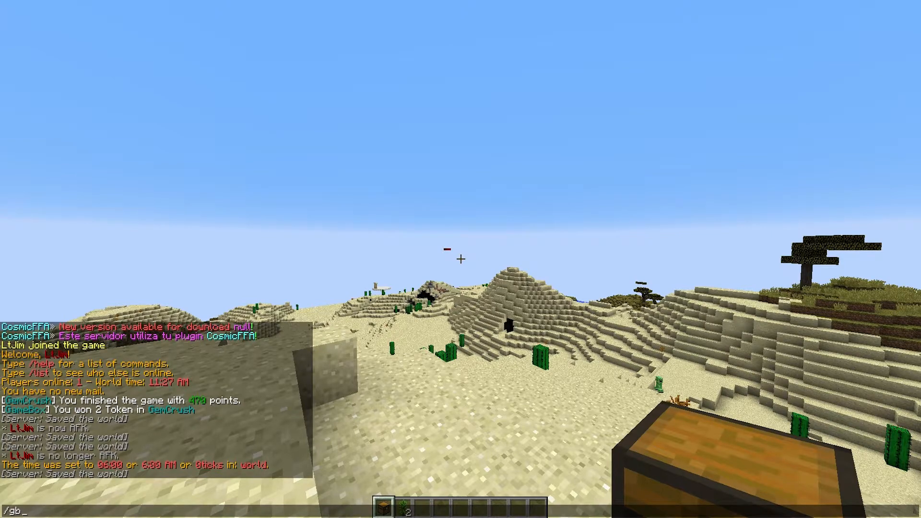
pyautogui.press('Return')
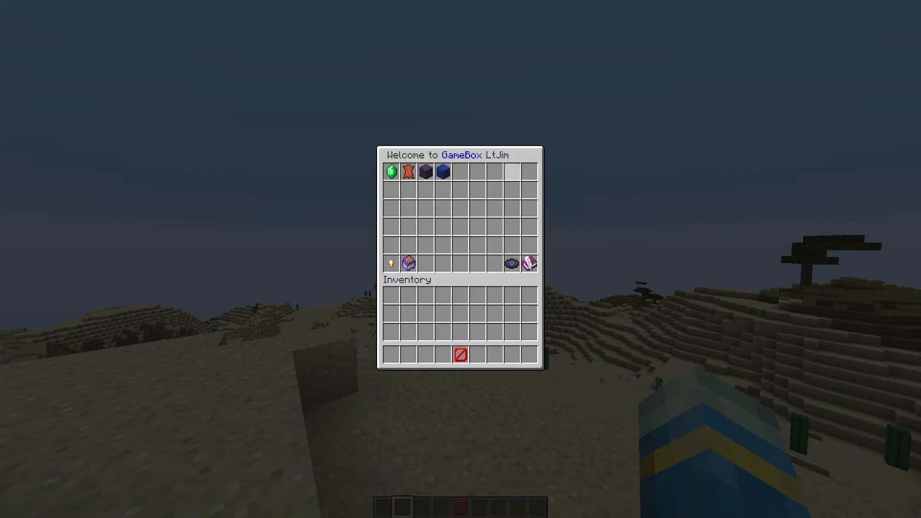
pyautogui.moveTo(442, 171)
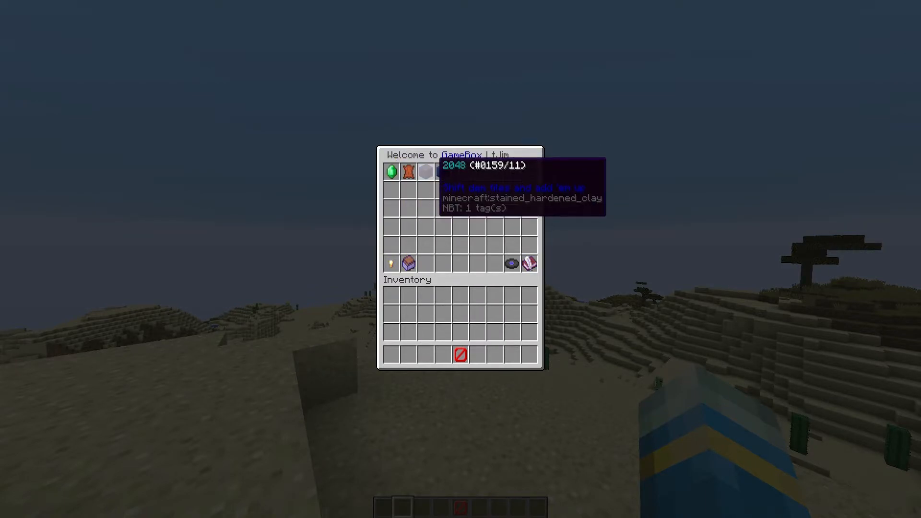
pyautogui.moveTo(511, 262)
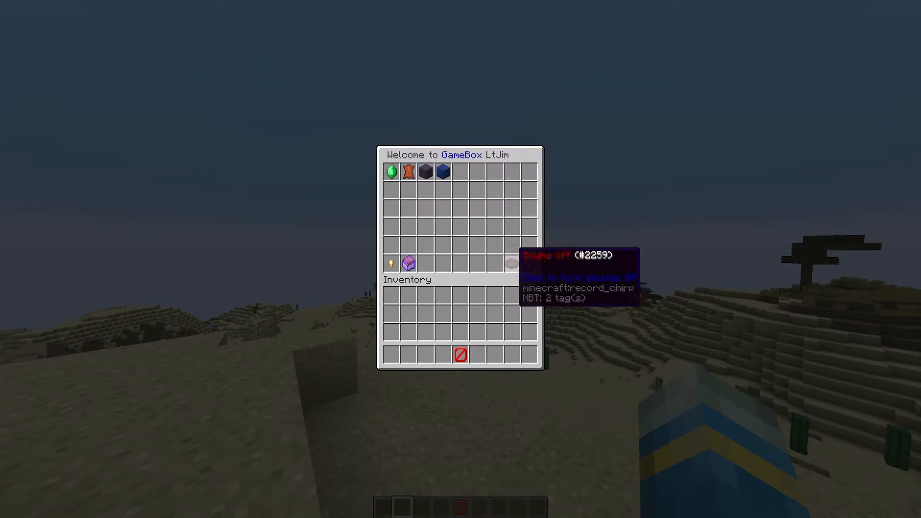
pyautogui.moveTo(409, 263)
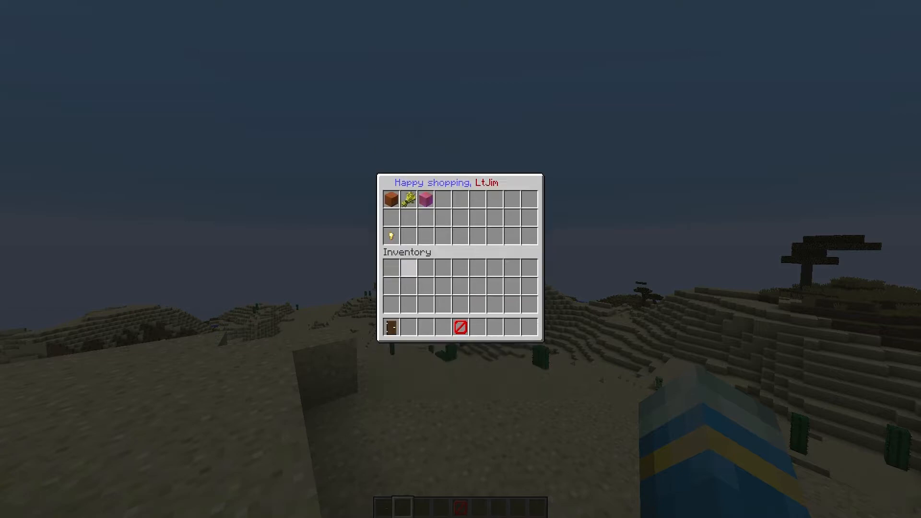
pyautogui.moveTo(426, 199)
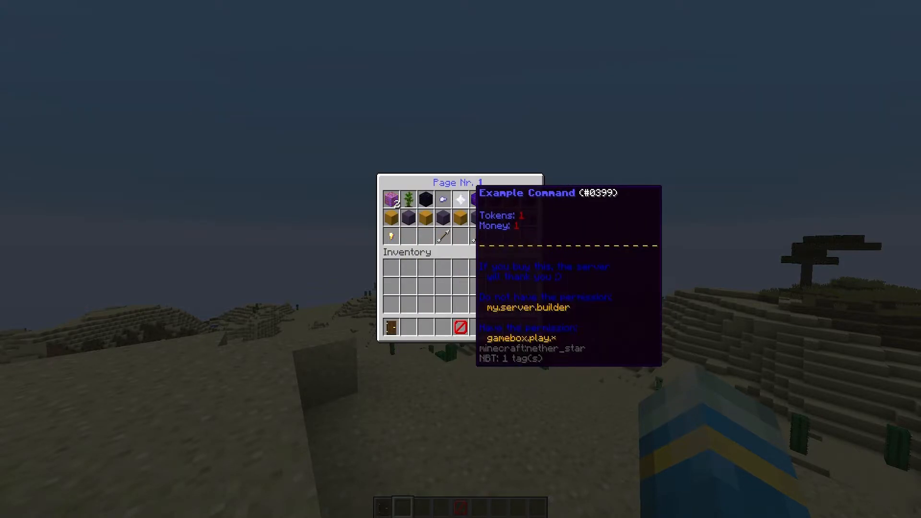
pyautogui.moveTo(425, 199)
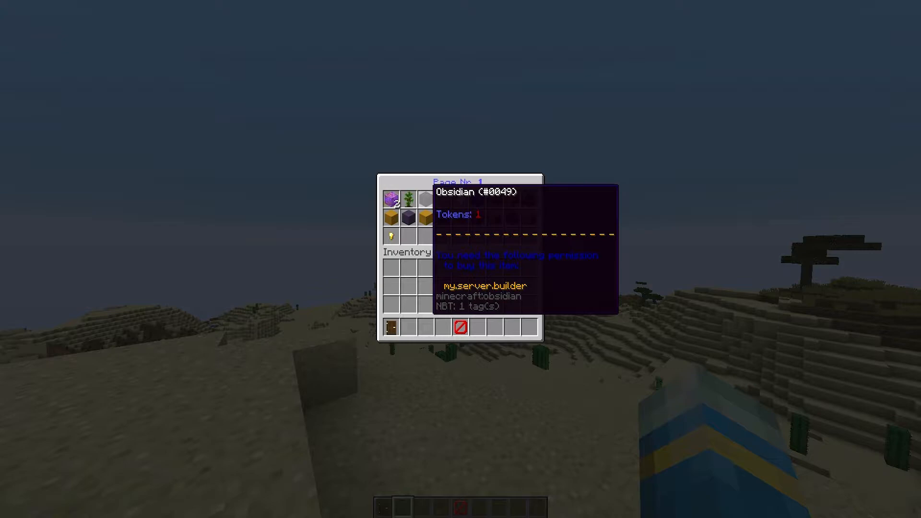
pyautogui.moveTo(407, 199)
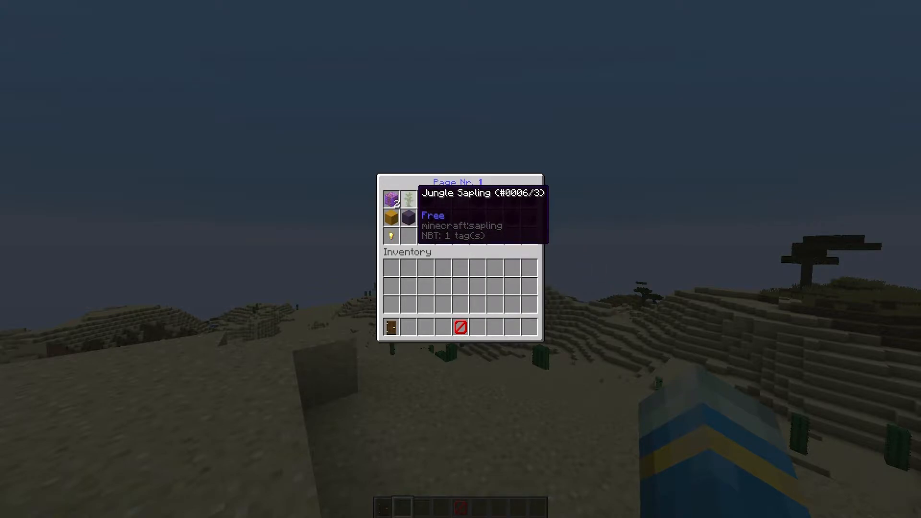
pyautogui.moveTo(408, 218)
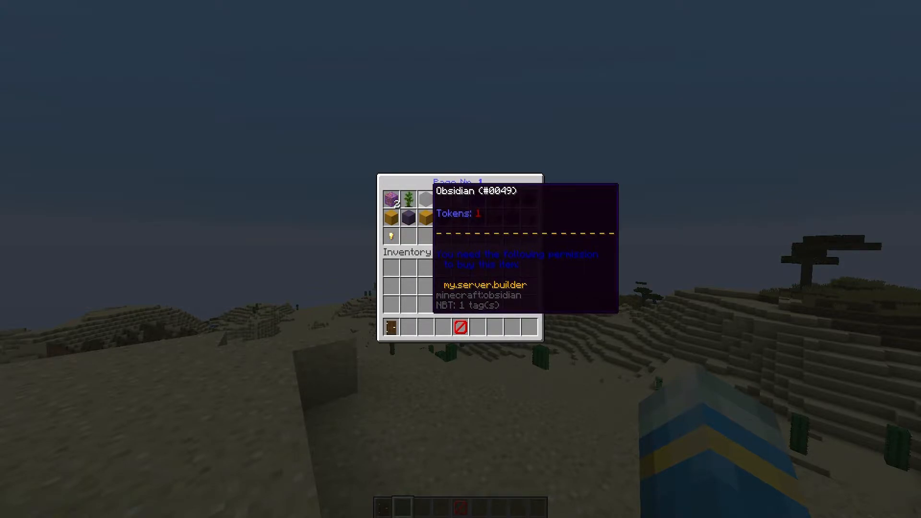
pyautogui.click(398, 202)
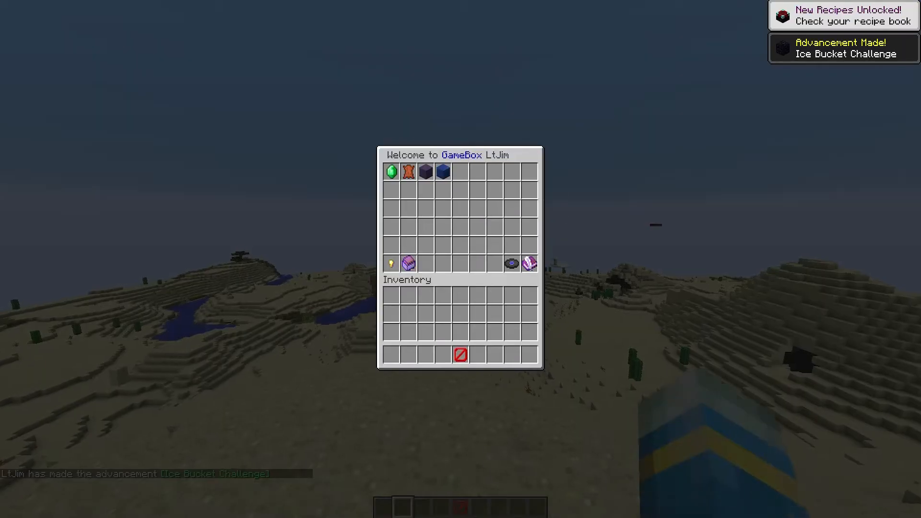
pyautogui.moveTo(441, 172)
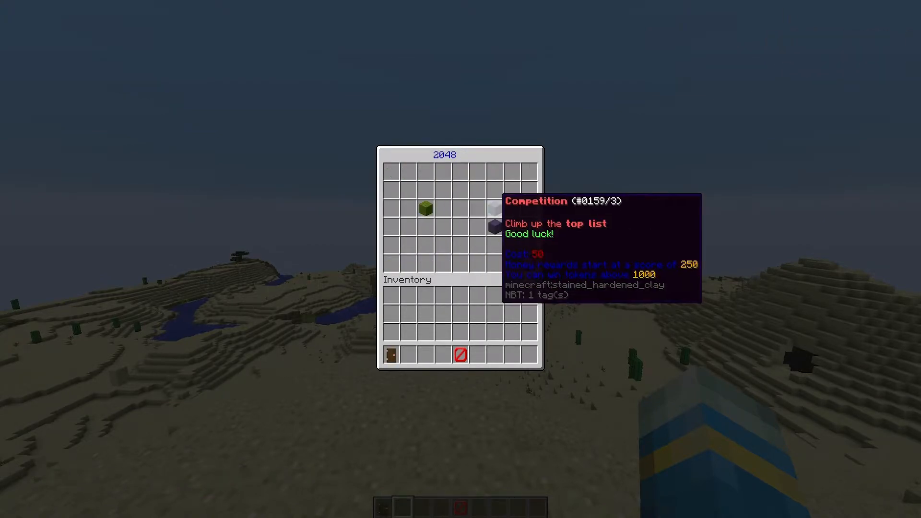
# - Open the 2048 game from the GameBox menu to view its Competition mode
pyautogui.click(494, 230)
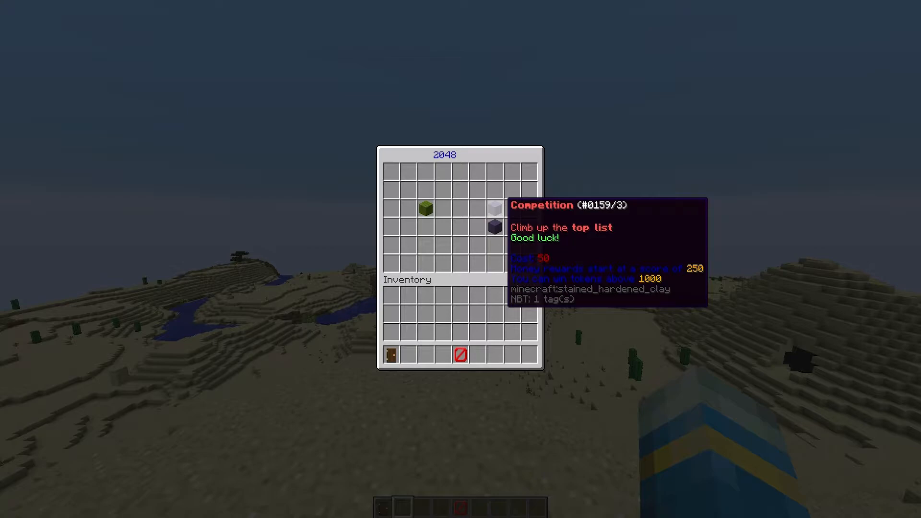
pyautogui.moveTo(426, 209)
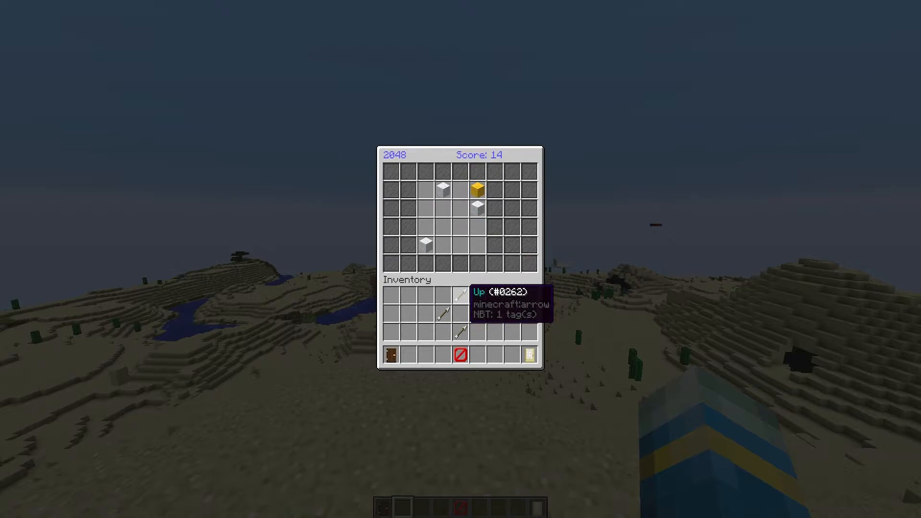
# - Merge 2048 tiles with Left and Up moves to reach a score of 24
pyautogui.press('Left')
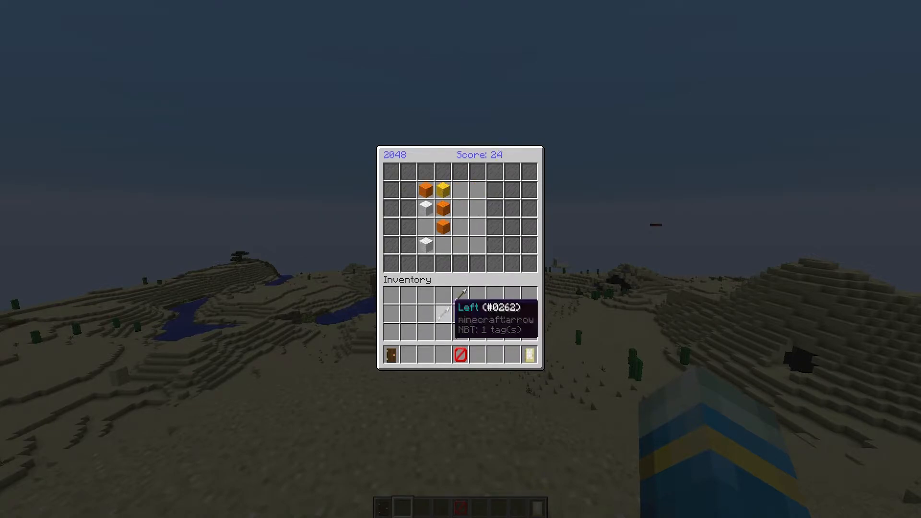
pyautogui.press('Up')
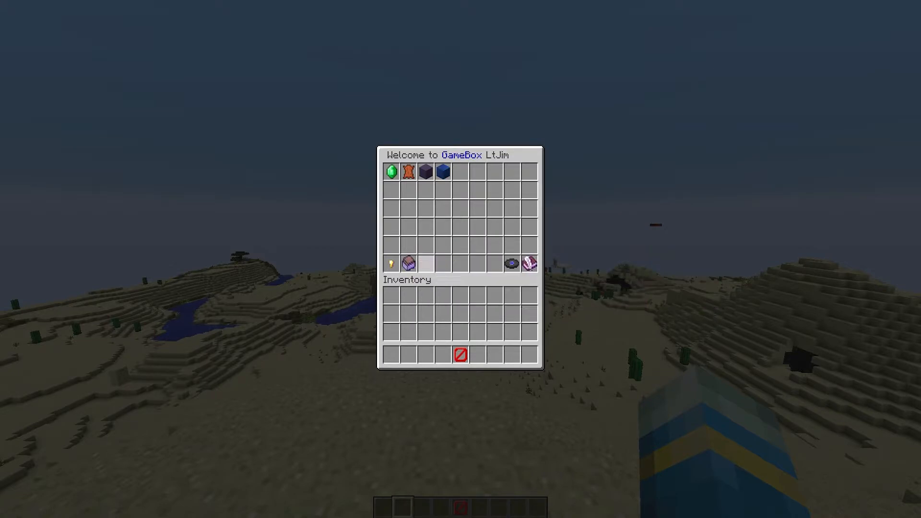
# - Exit the GameBox welcome menu back to the sunlit desert, chest in hand
pyautogui.press('Escape')
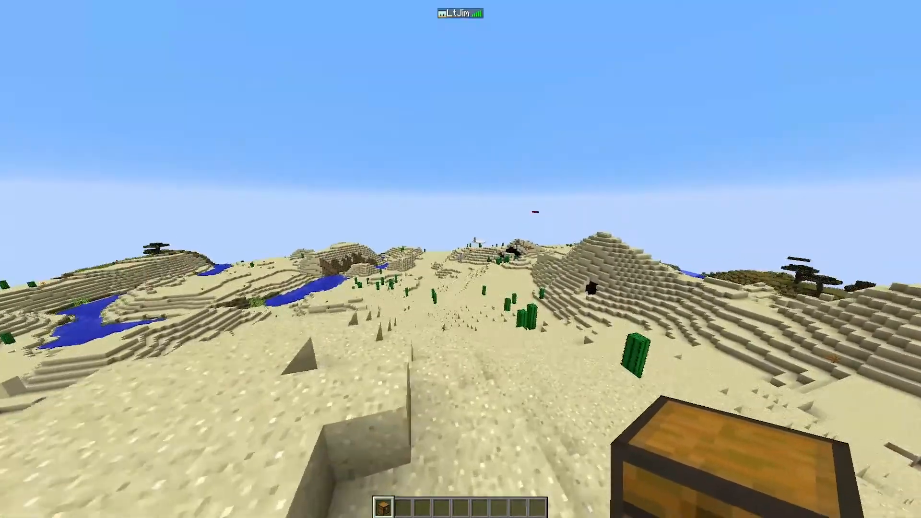
pyautogui.moveTo(461, 259)
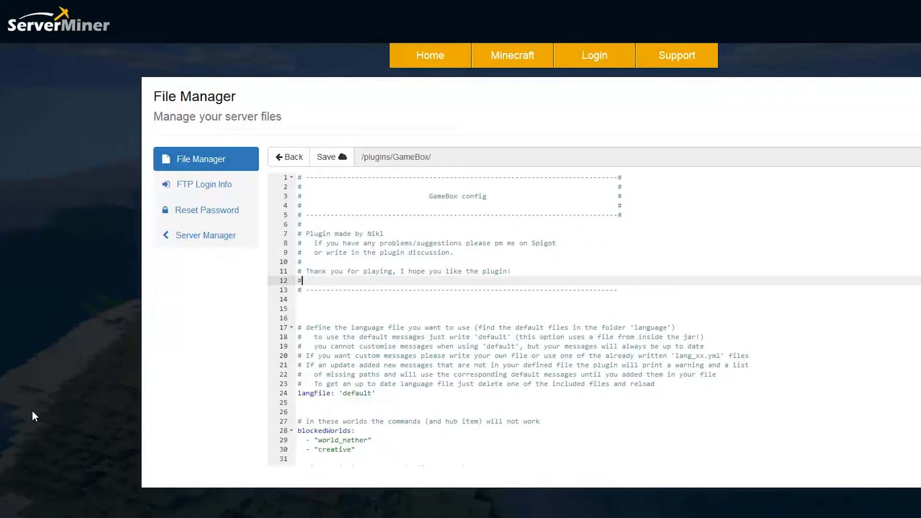
pyautogui.moveTo(476, 276)
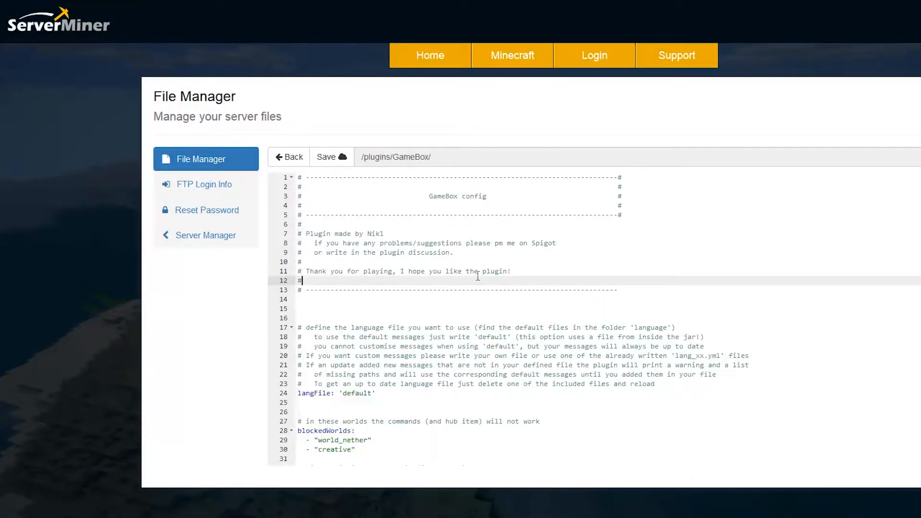
pyautogui.scroll(-3)
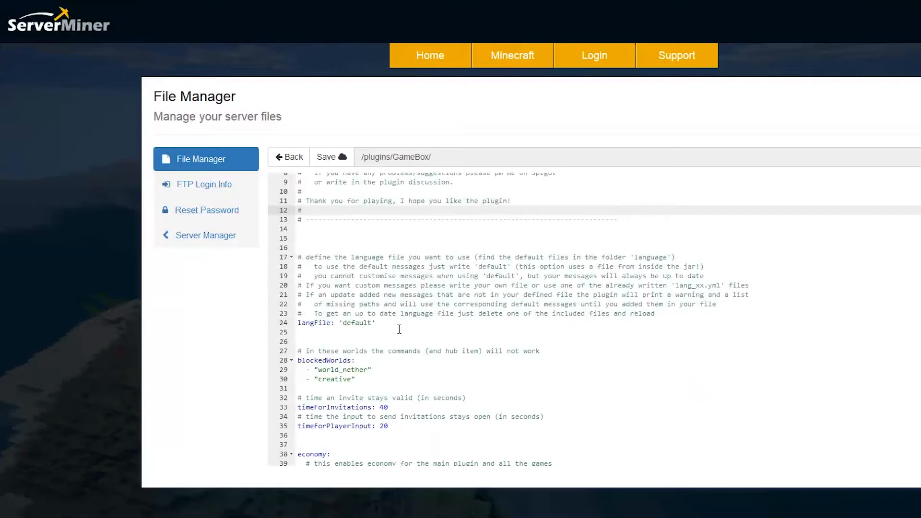
pyautogui.scroll(-3)
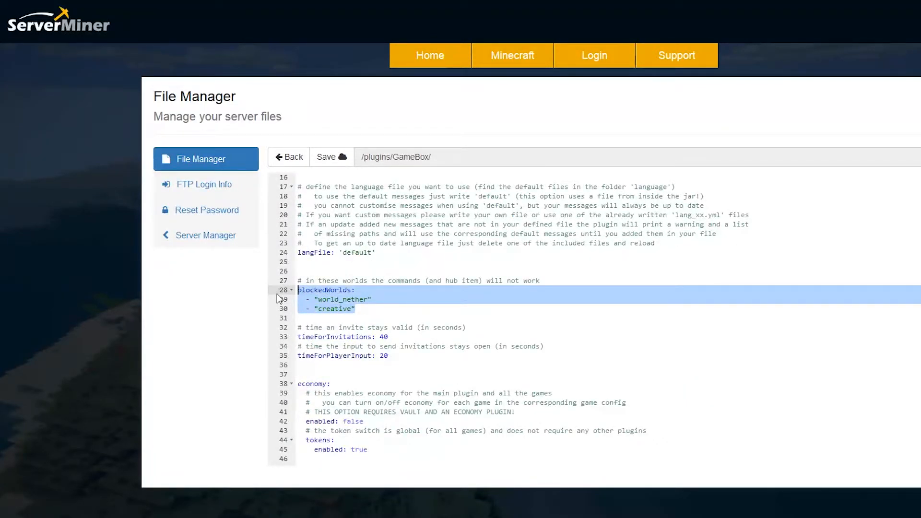
pyautogui.scroll(-3)
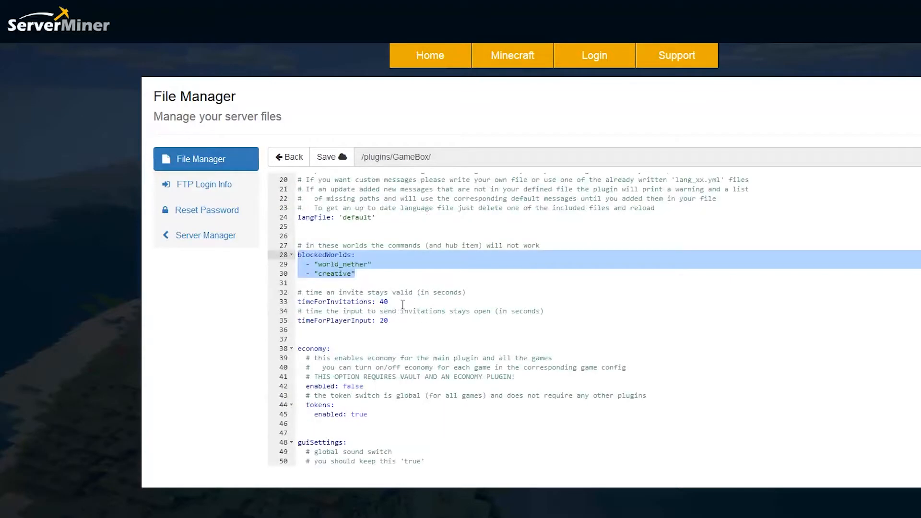
pyautogui.doubleClick(382, 301)
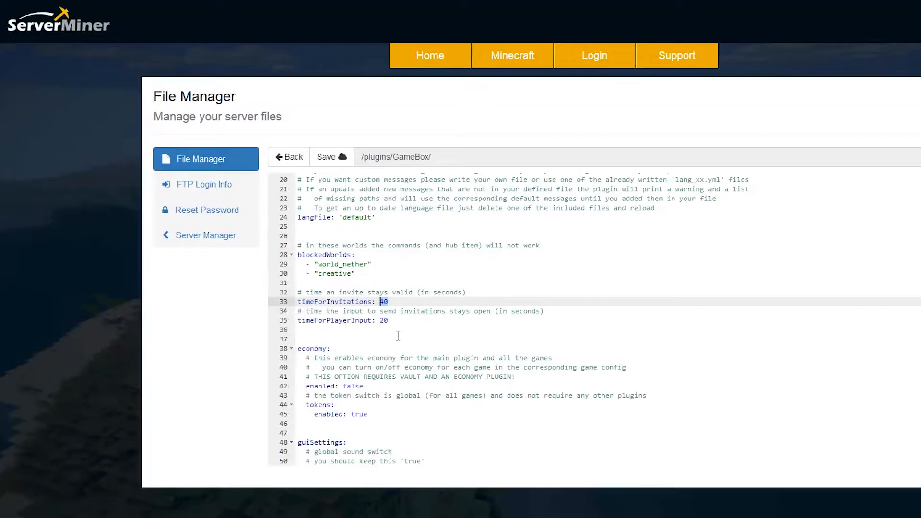
pyautogui.scroll(-3)
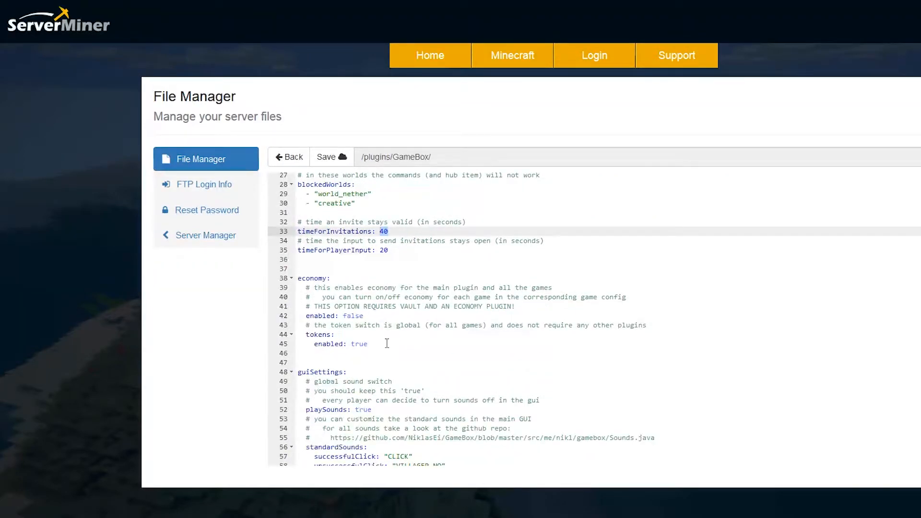
pyautogui.scroll(-3)
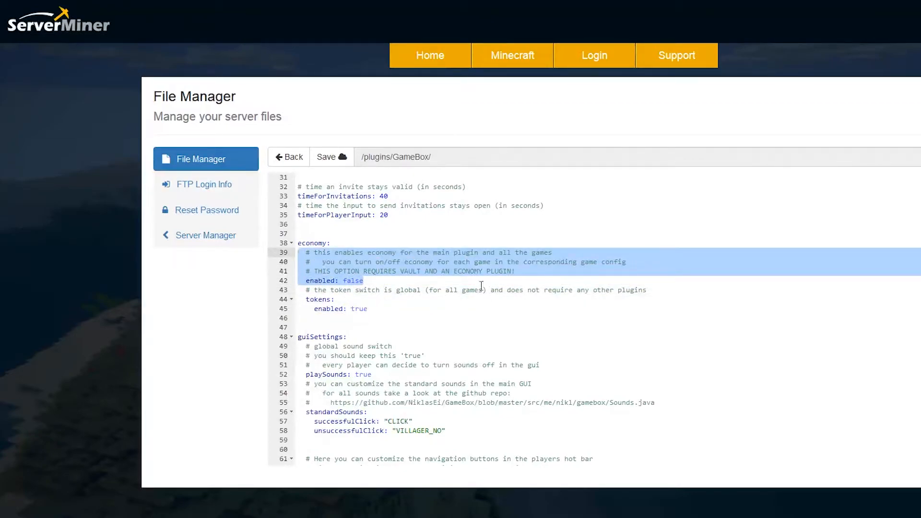
pyautogui.scroll(-3)
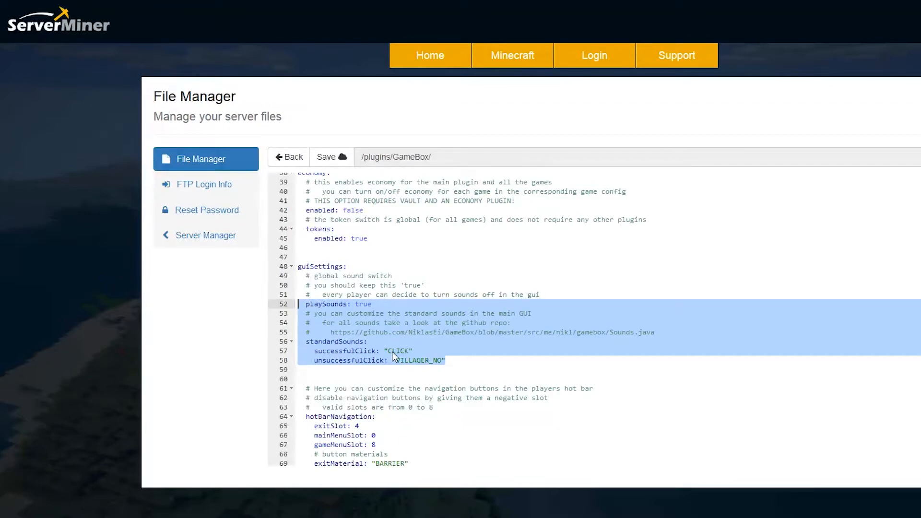
pyautogui.scroll(-3)
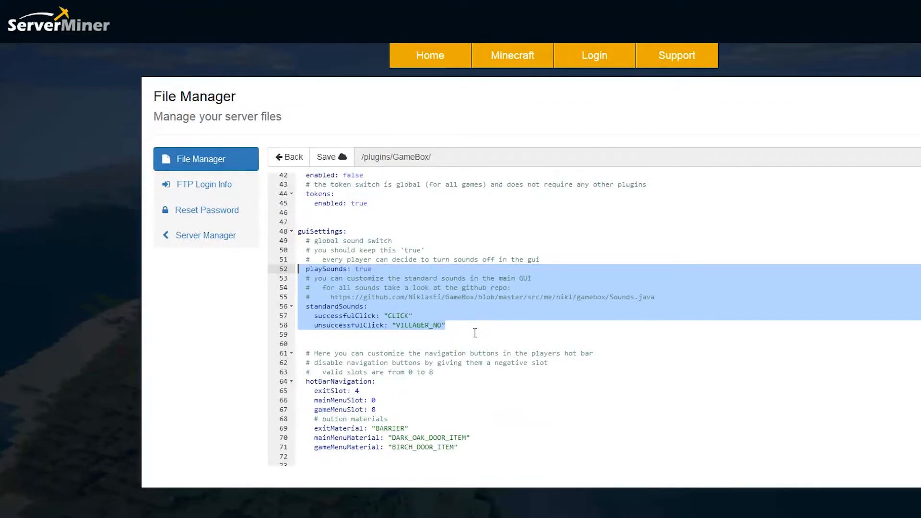
pyautogui.scroll(-3)
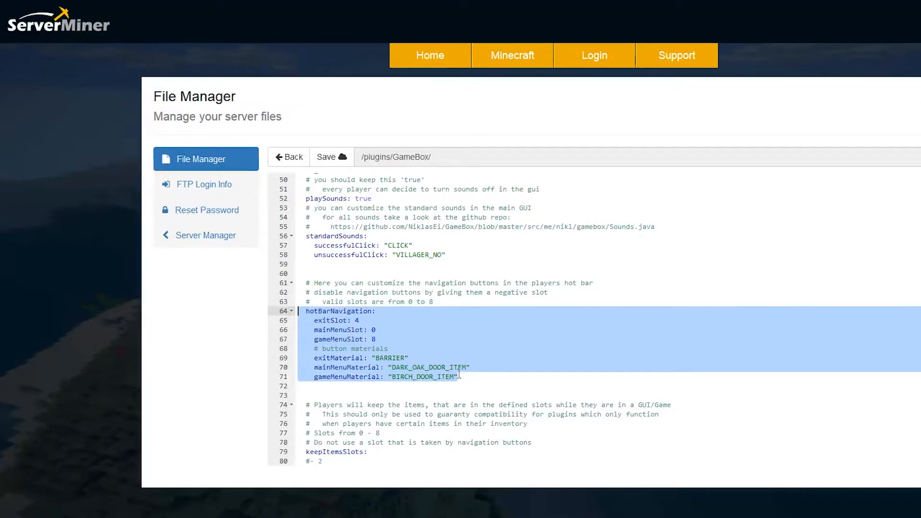
pyautogui.click(314, 357)
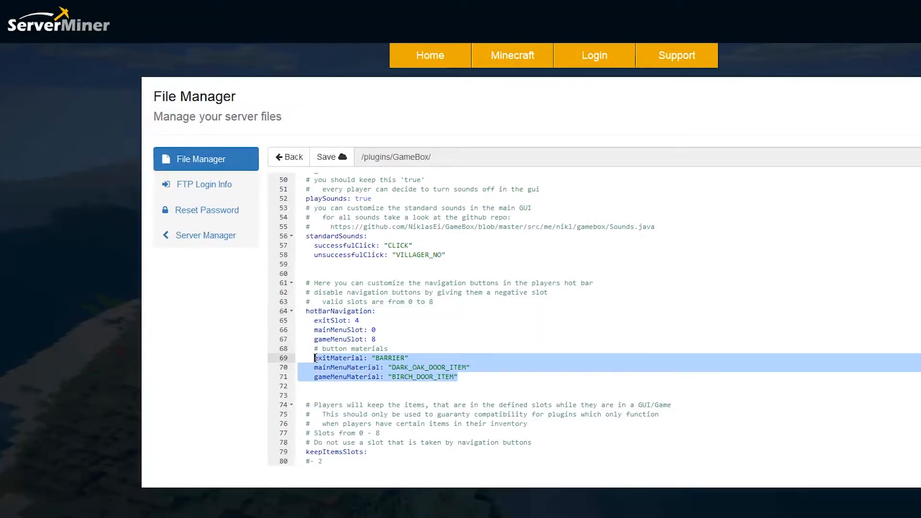
pyautogui.moveTo(370, 386)
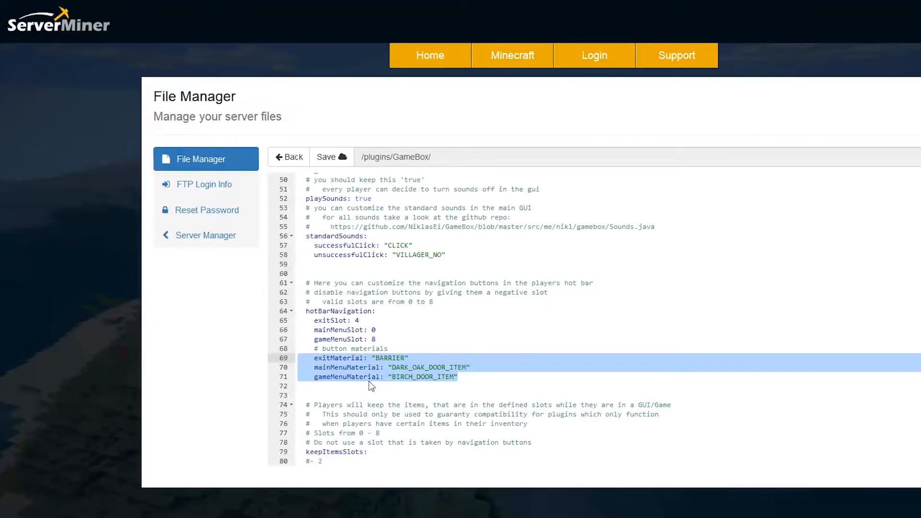
pyautogui.scroll(-3)
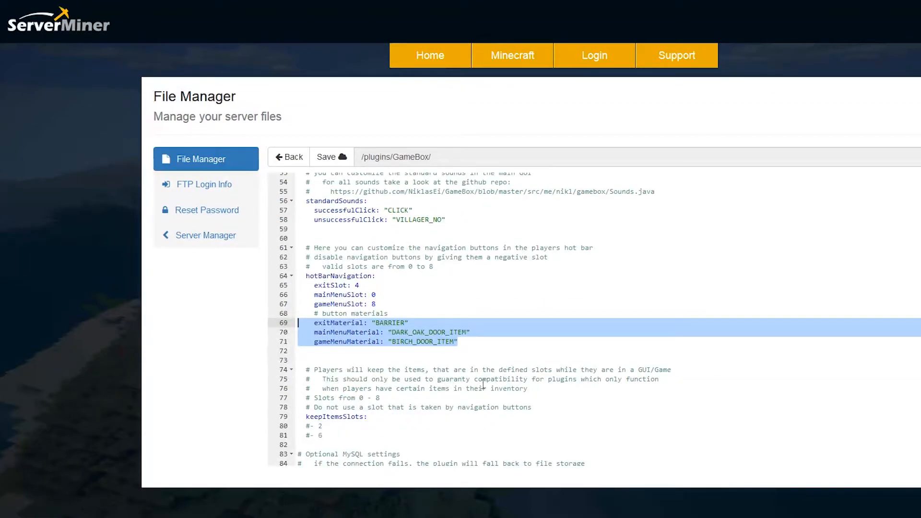
pyautogui.scroll(-3)
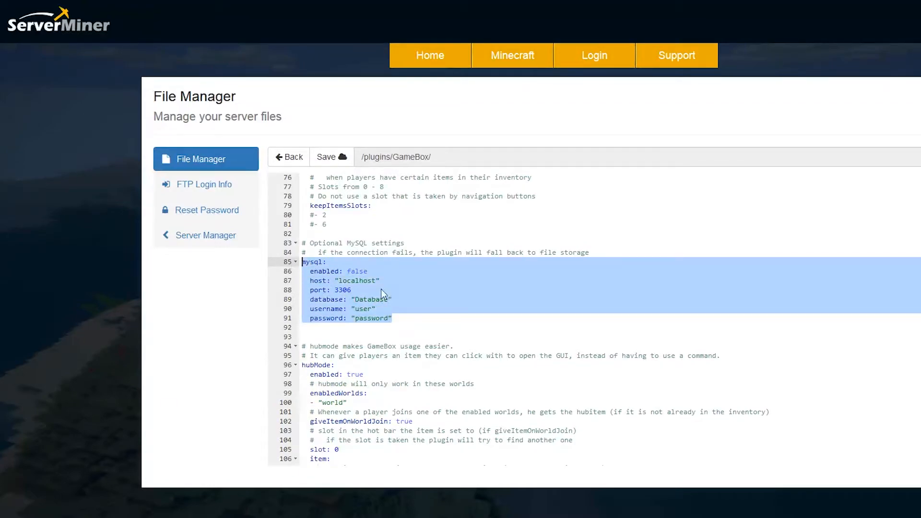
pyautogui.moveTo(342, 244)
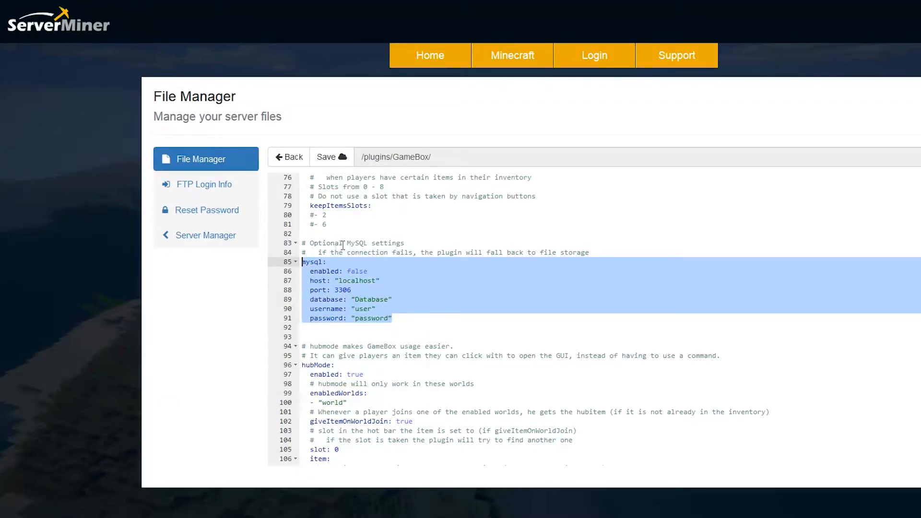
pyautogui.scroll(-3)
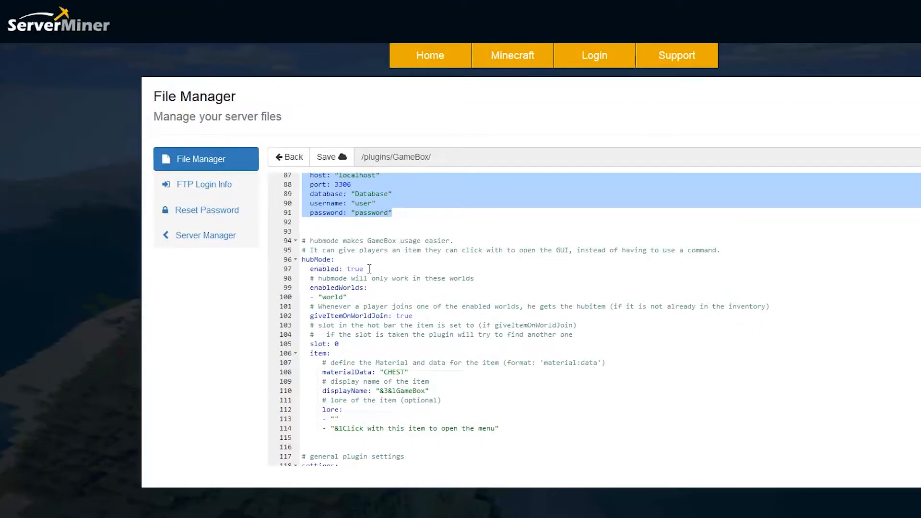
pyautogui.doubleClick(355, 268)
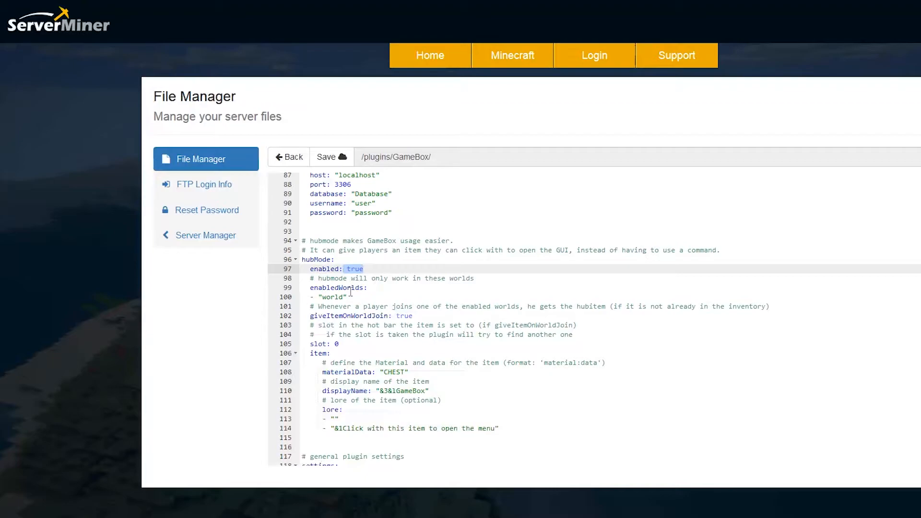
pyautogui.click(332, 296)
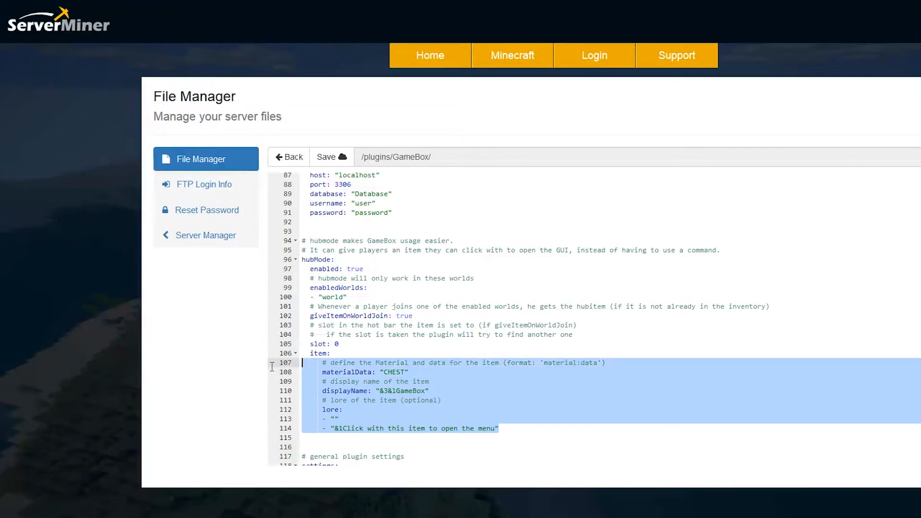
pyautogui.moveTo(352, 403)
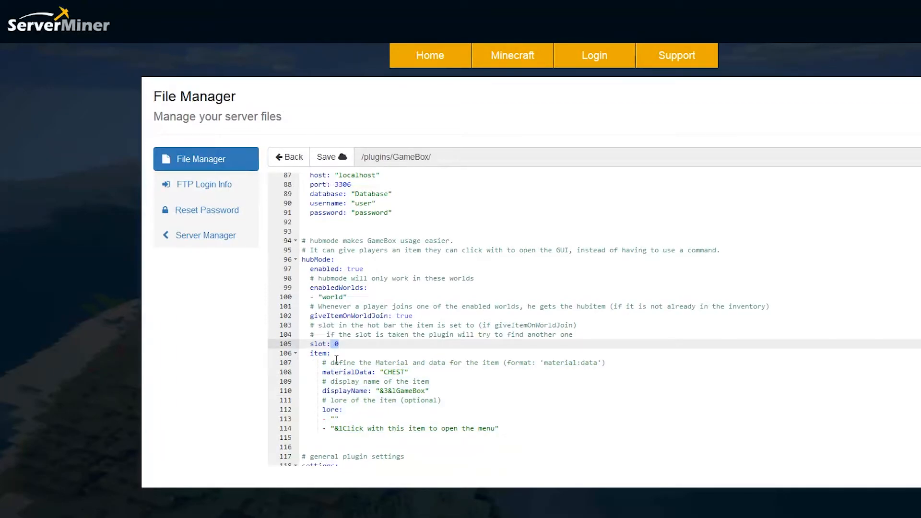
pyautogui.scroll(-3)
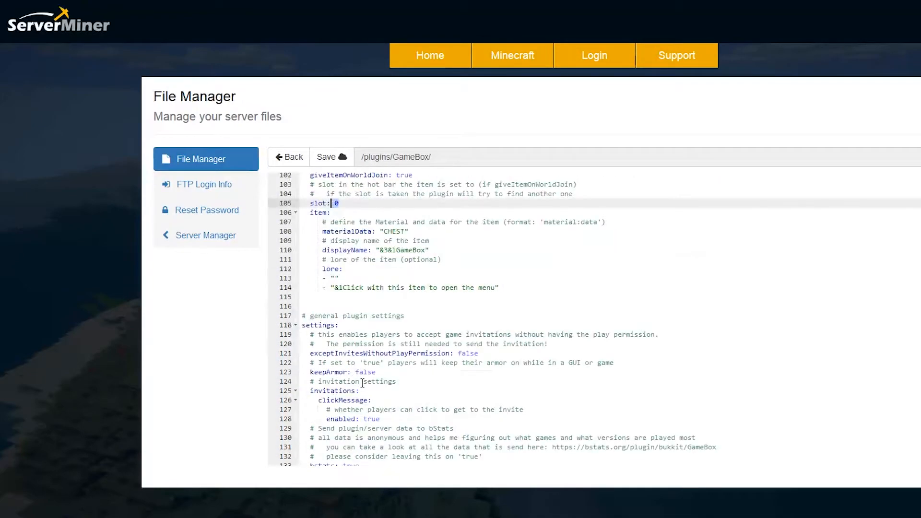
pyautogui.scroll(-3)
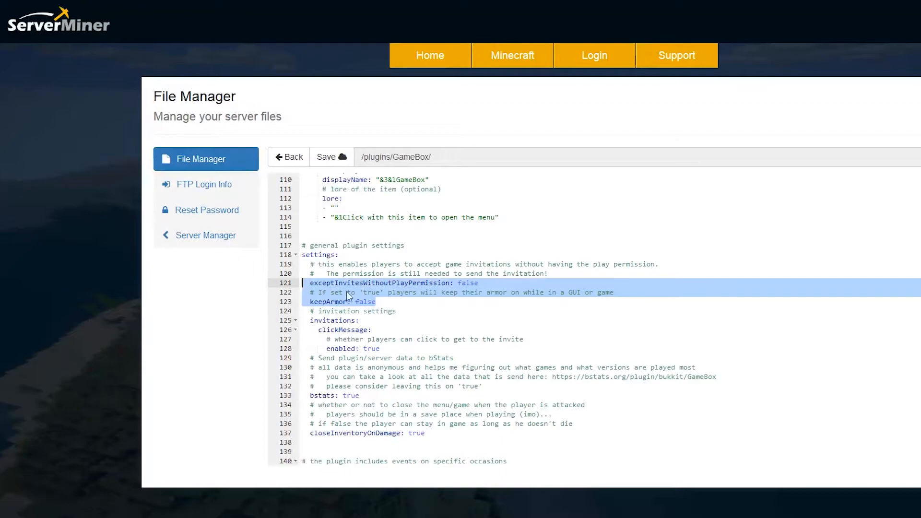
pyautogui.scroll(-3)
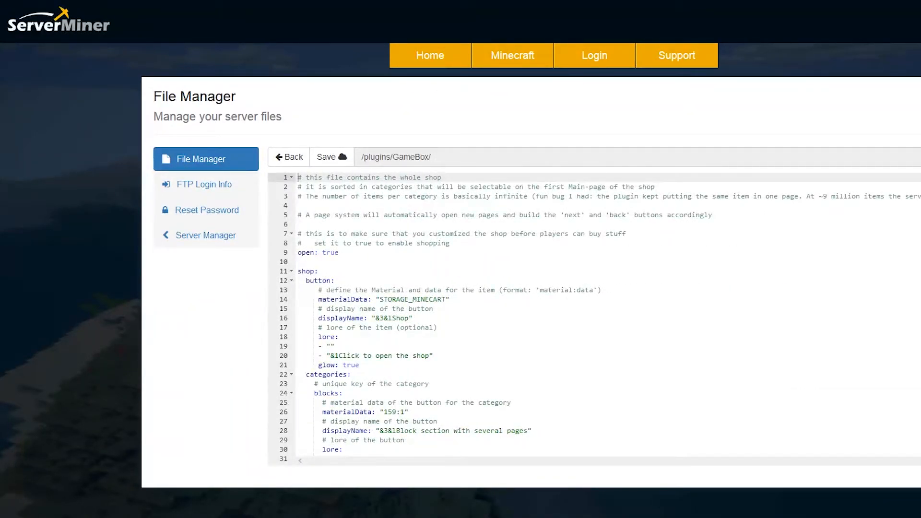
pyautogui.scroll(-3)
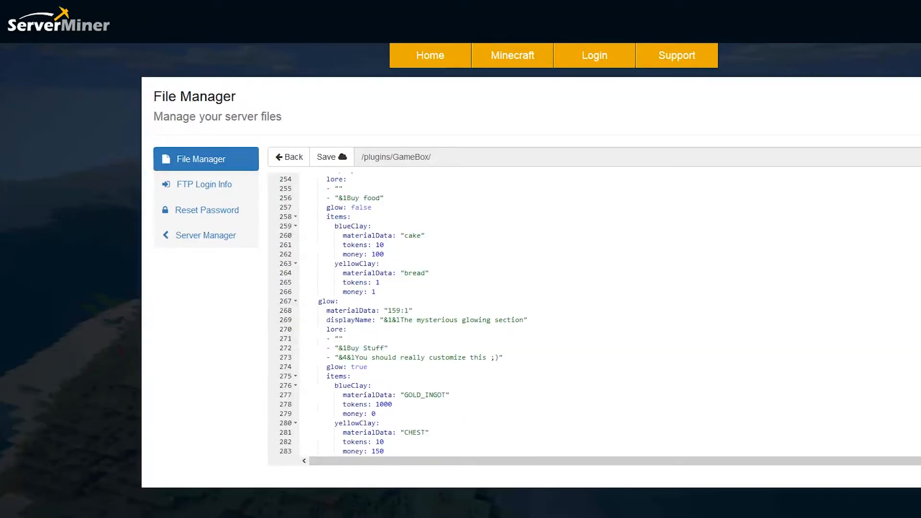
pyautogui.scroll(3)
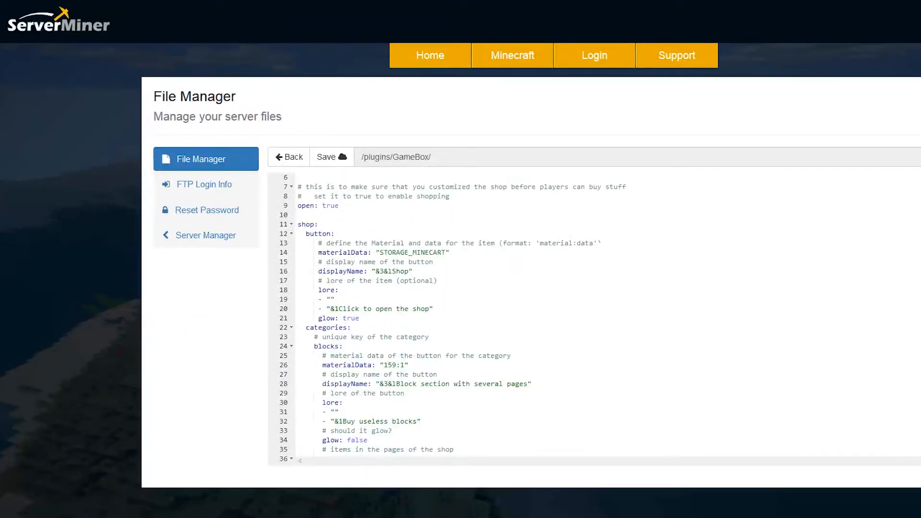
pyautogui.scroll(-3)
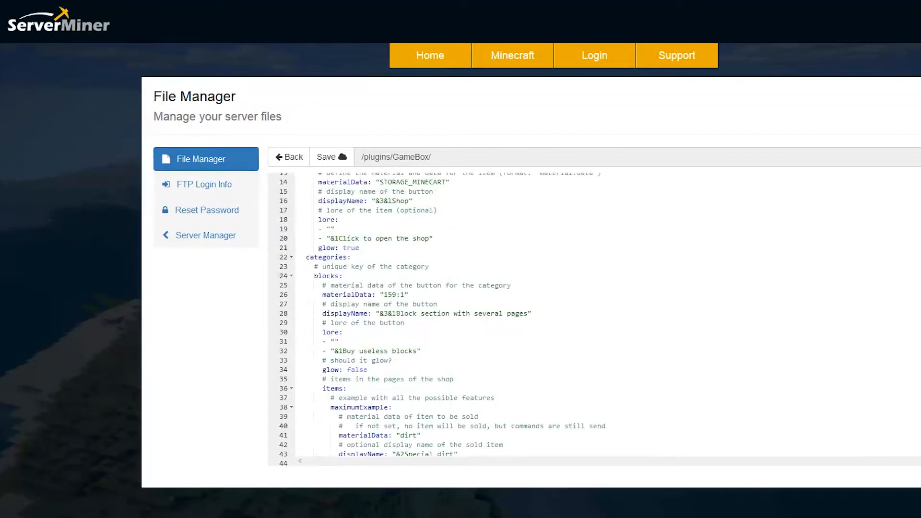
pyautogui.scroll(3)
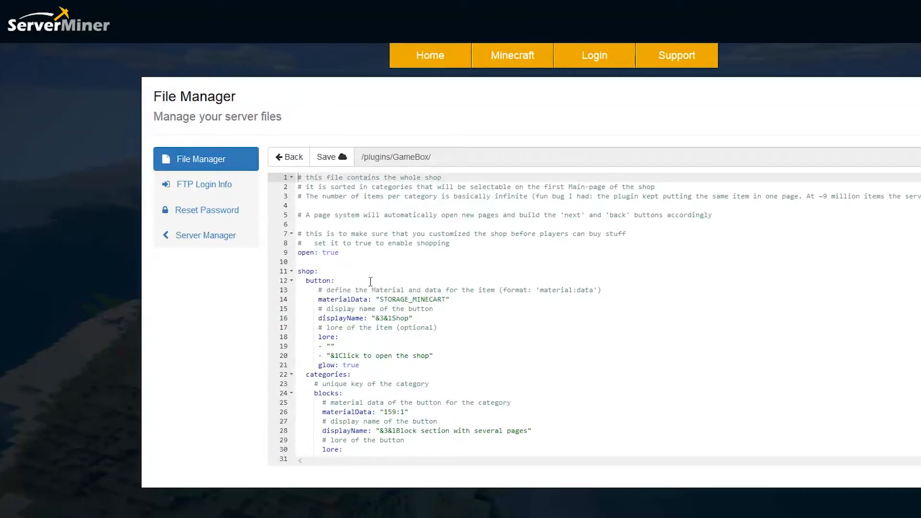
pyautogui.doubleClick(317, 253)
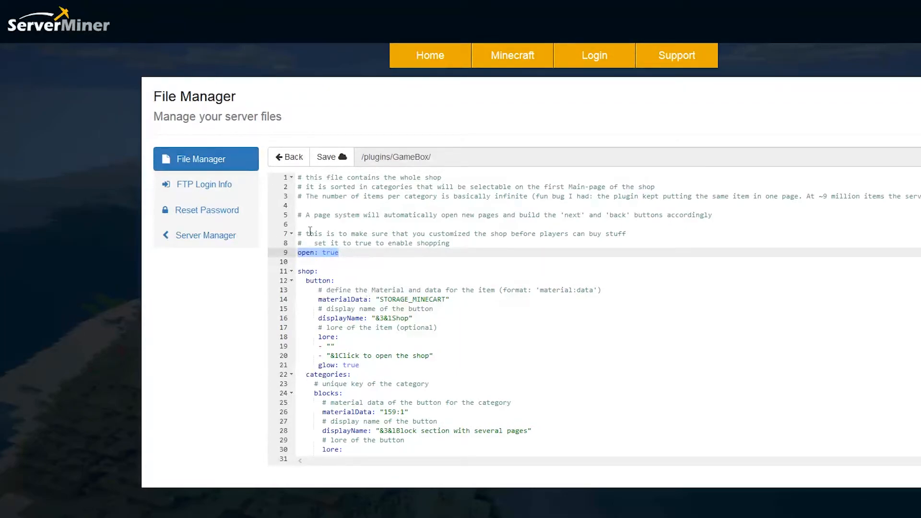
pyautogui.scroll(-3)
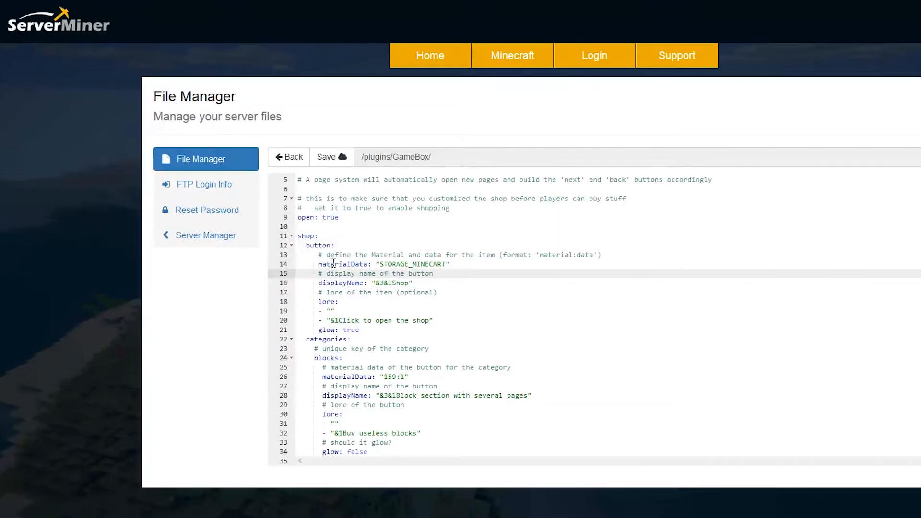
pyautogui.click(354, 339)
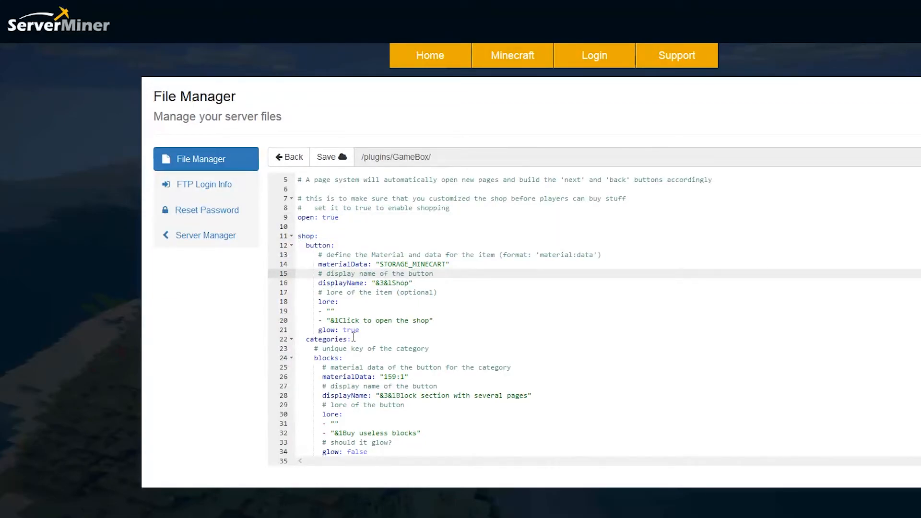
pyautogui.scroll(-3)
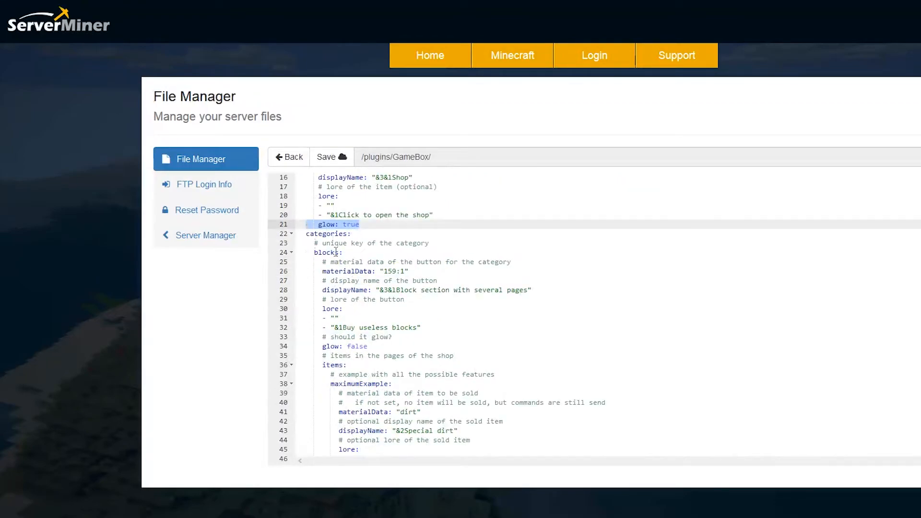
pyautogui.scroll(-3)
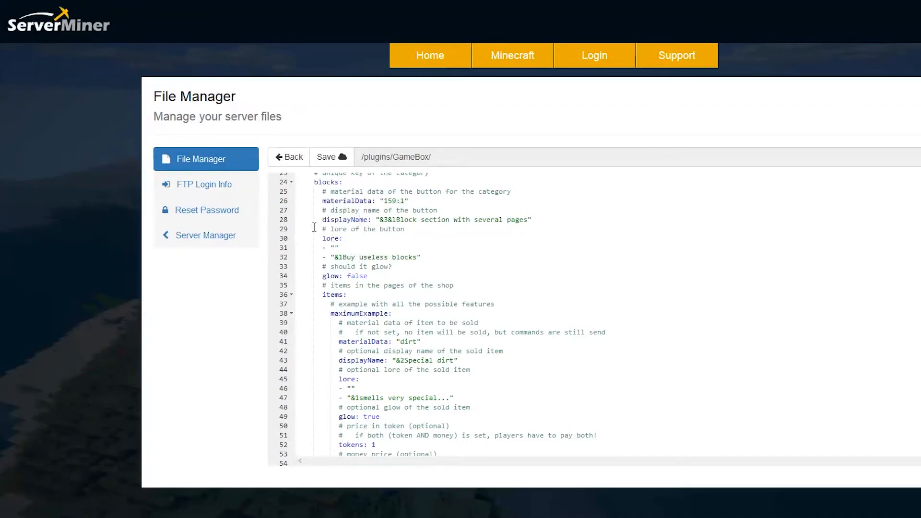
pyautogui.scroll(-3)
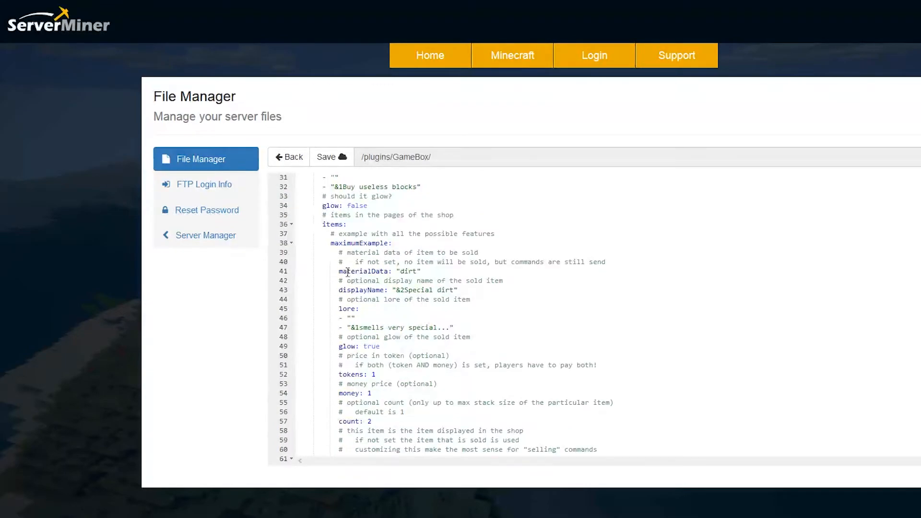
pyautogui.scroll(-3)
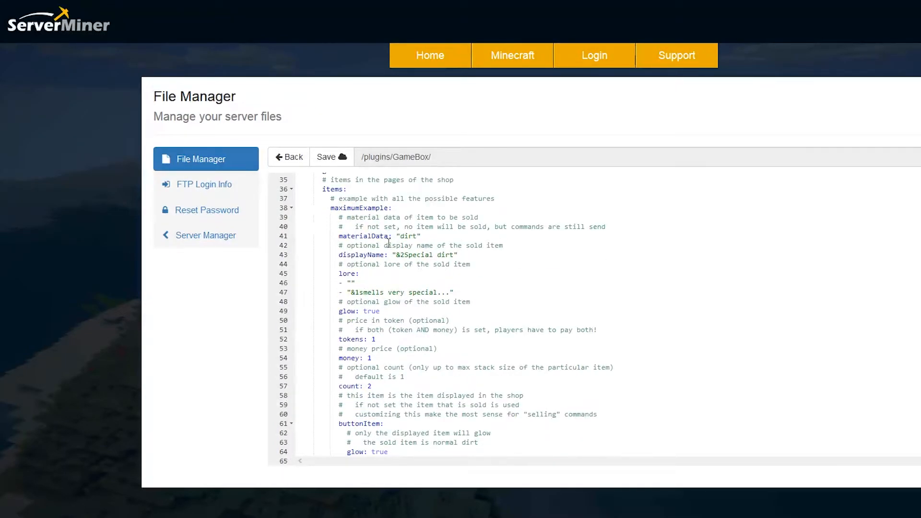
pyautogui.scroll(-3)
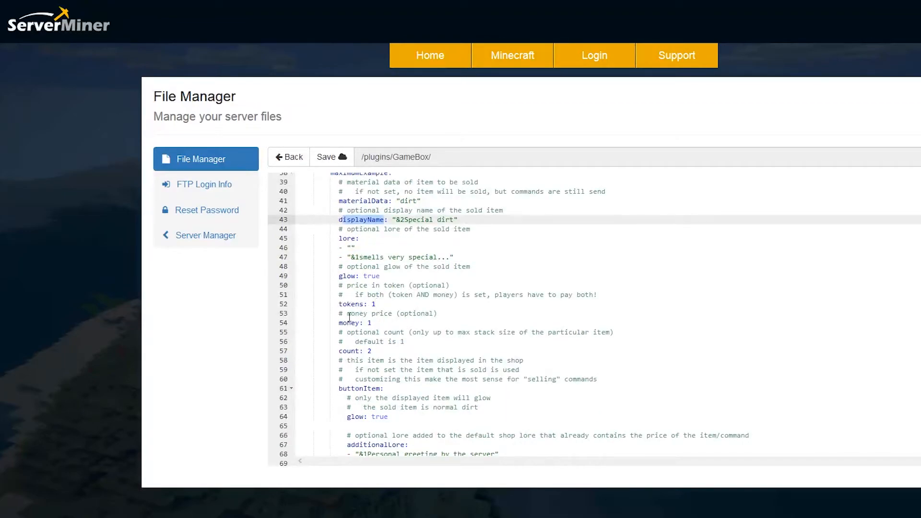
pyautogui.click(363, 322)
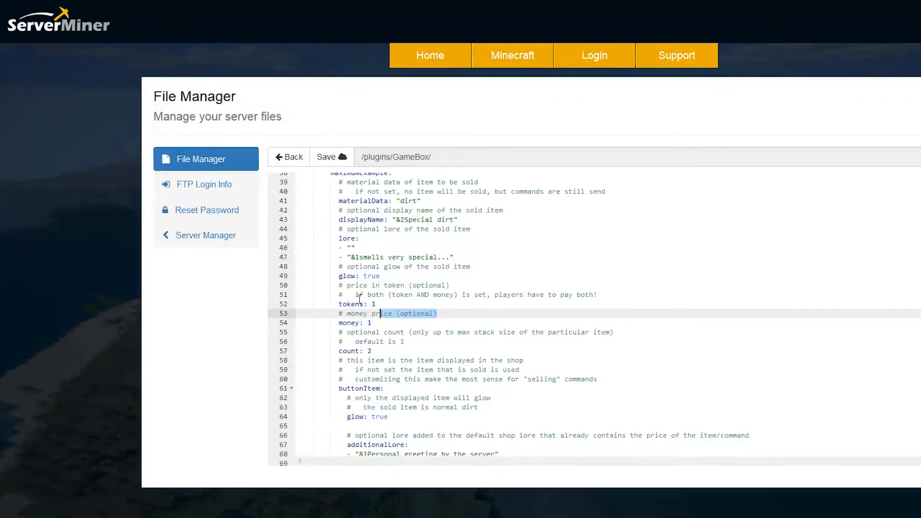
pyautogui.scroll(-3)
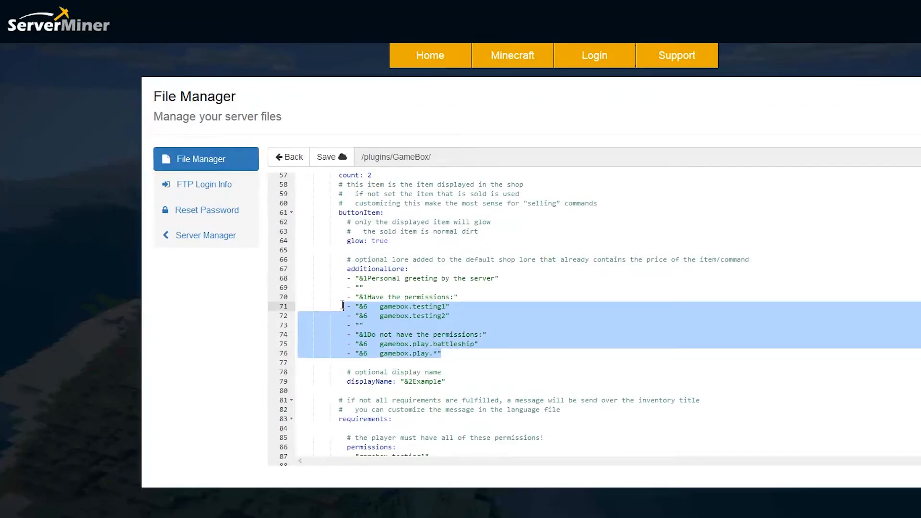
pyautogui.scroll(-3)
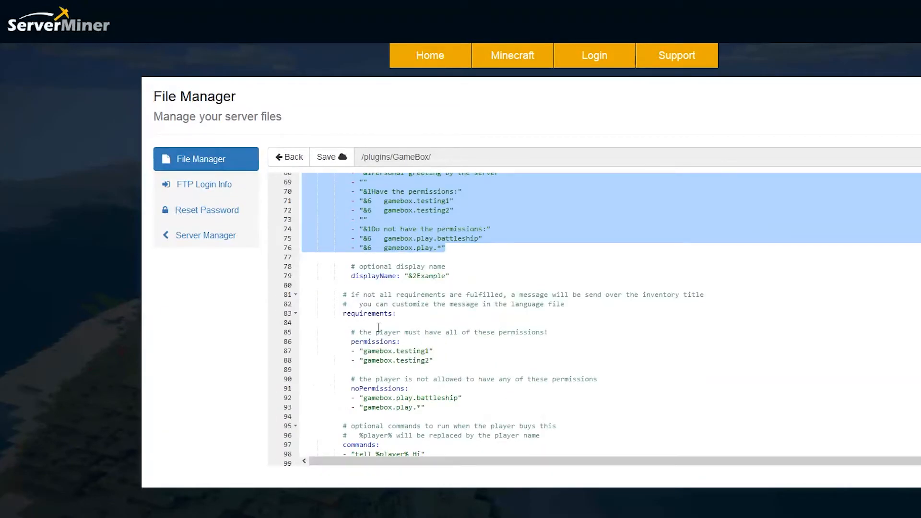
pyautogui.scroll(-3)
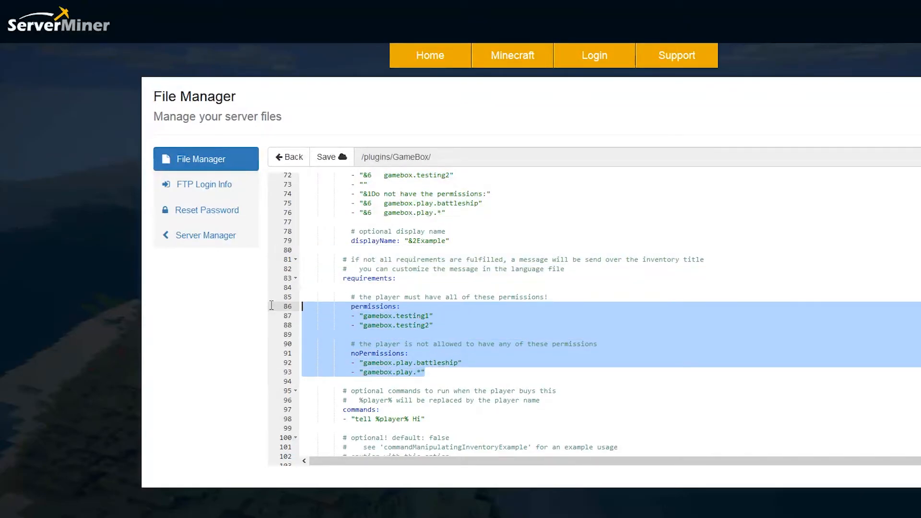
pyautogui.scroll(3)
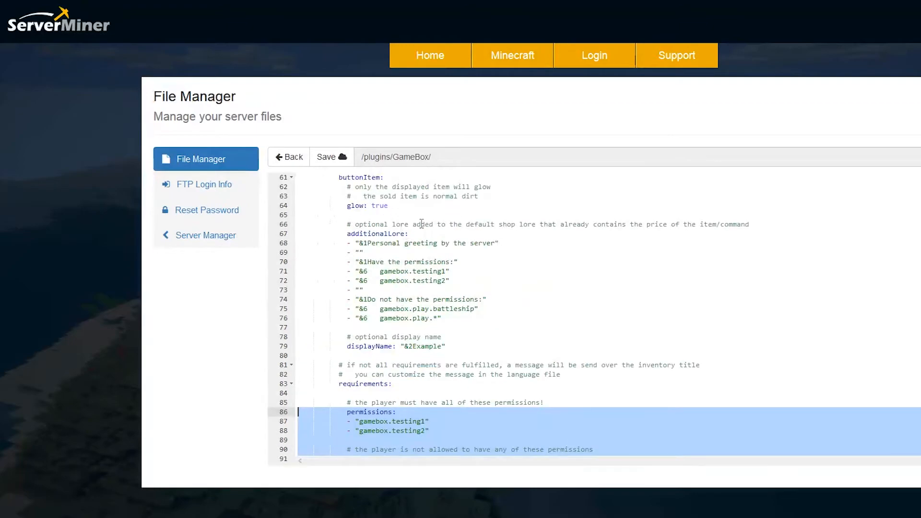
pyautogui.scroll(-3)
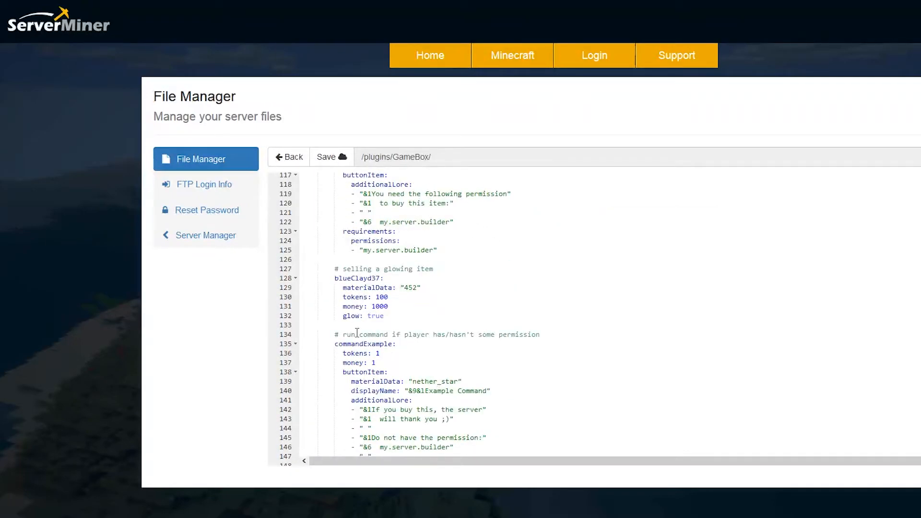
pyautogui.scroll(-3)
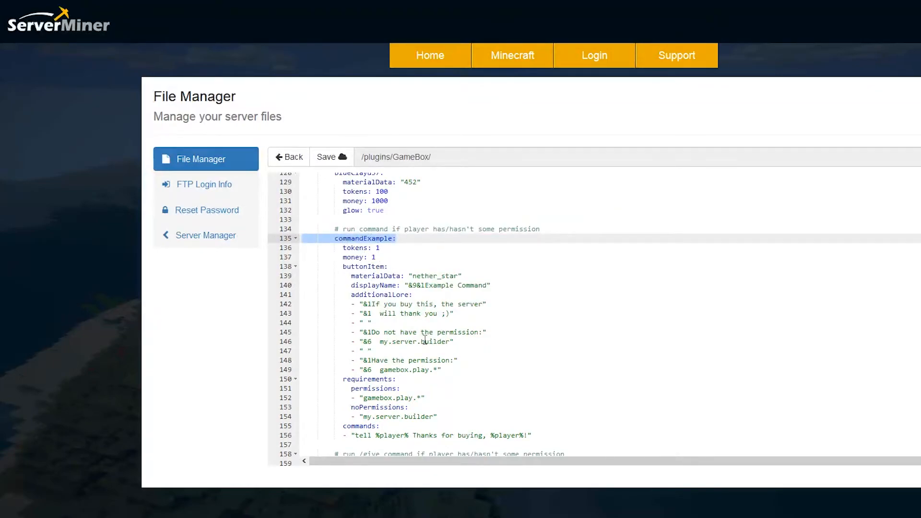
pyautogui.moveTo(426, 416)
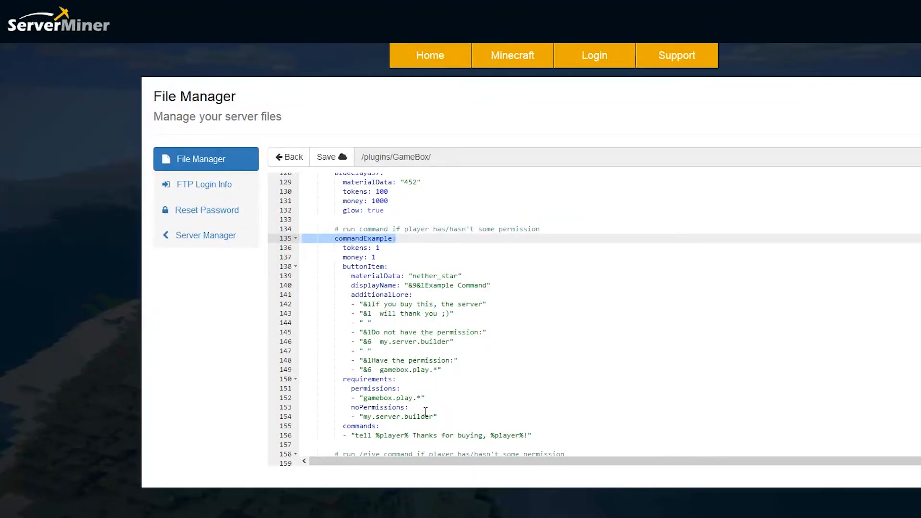
pyautogui.click(390, 435)
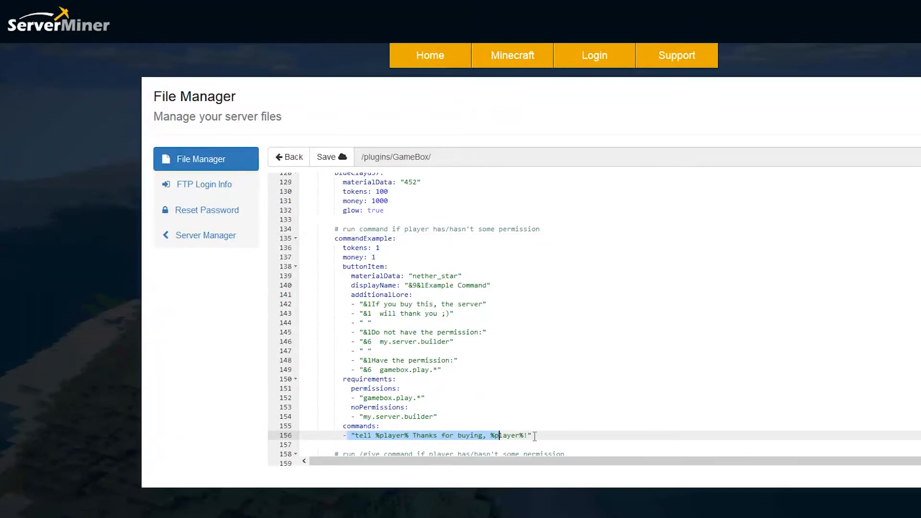
pyautogui.scroll(-3)
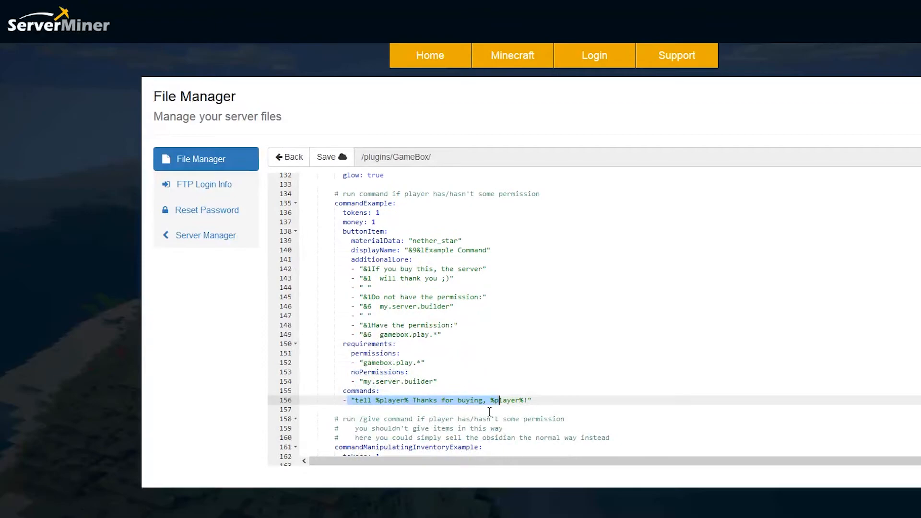
pyautogui.scroll(-3)
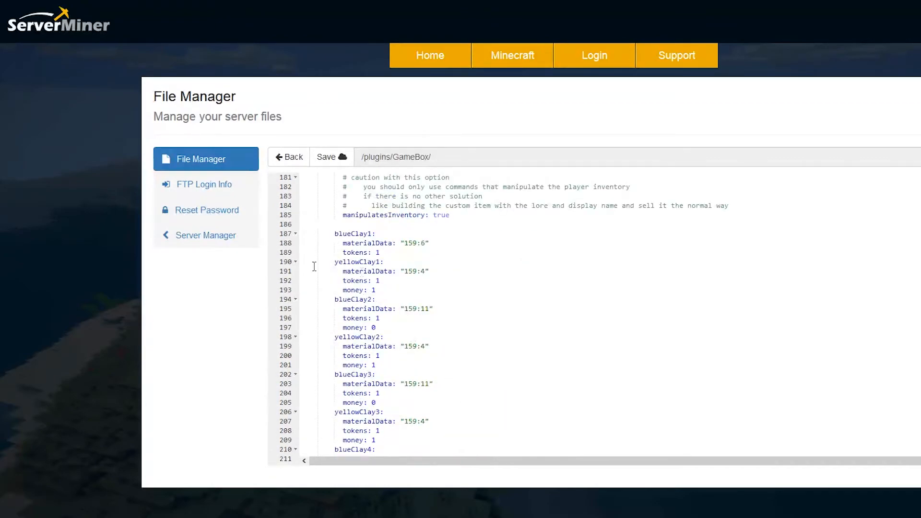
pyautogui.scroll(-3)
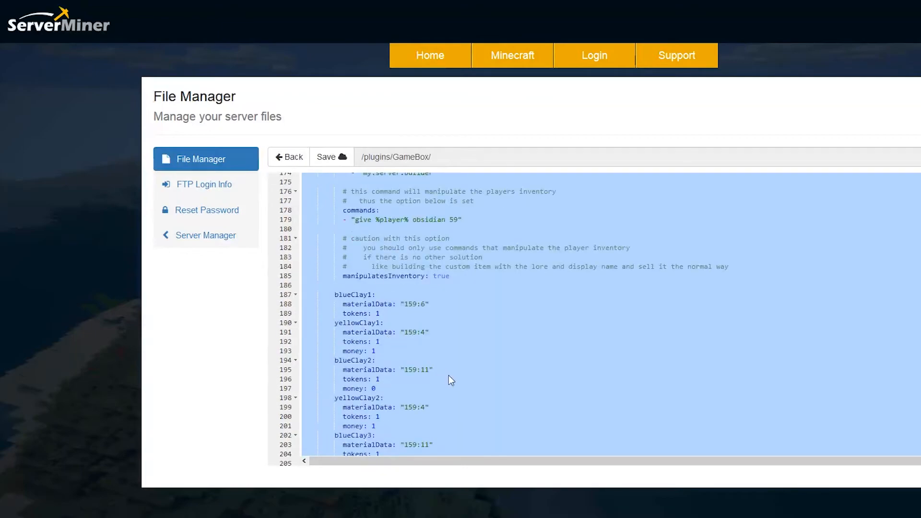
pyautogui.scroll(-3)
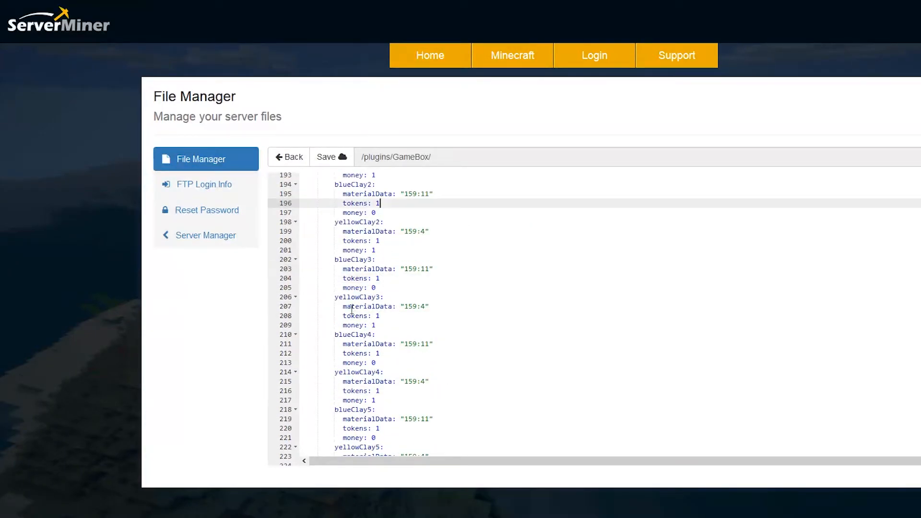
pyautogui.scroll(-3)
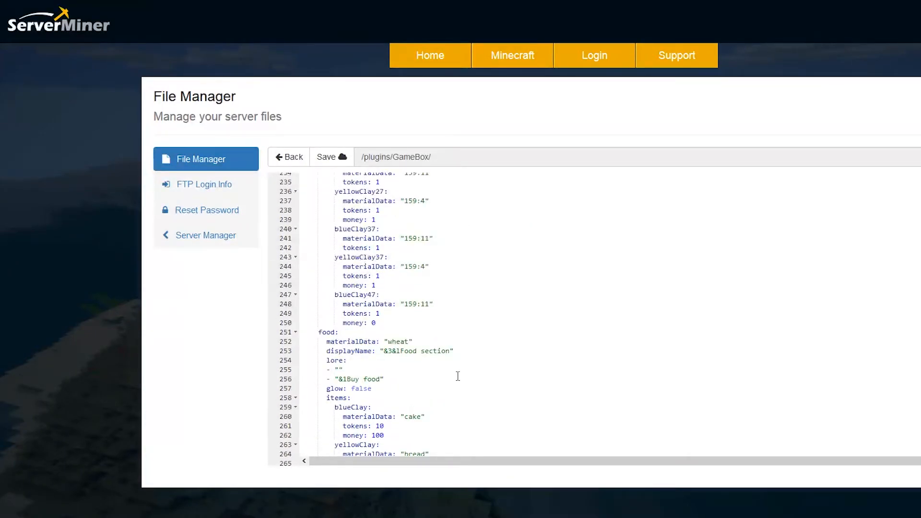
pyautogui.scroll(-3)
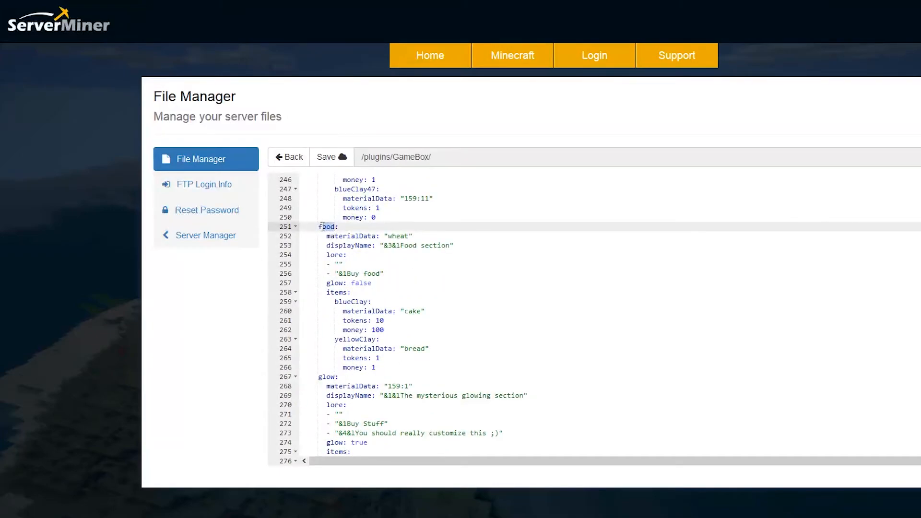
pyautogui.scroll(-3)
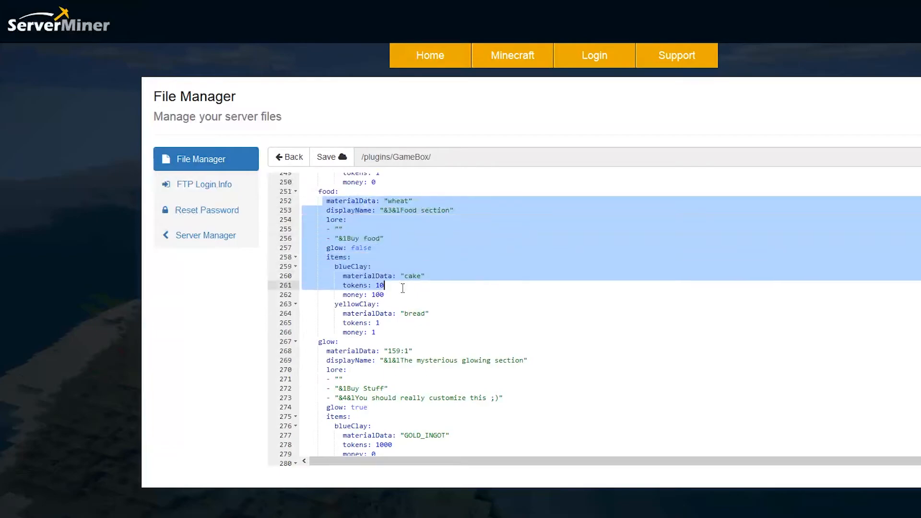
pyautogui.click(385, 294)
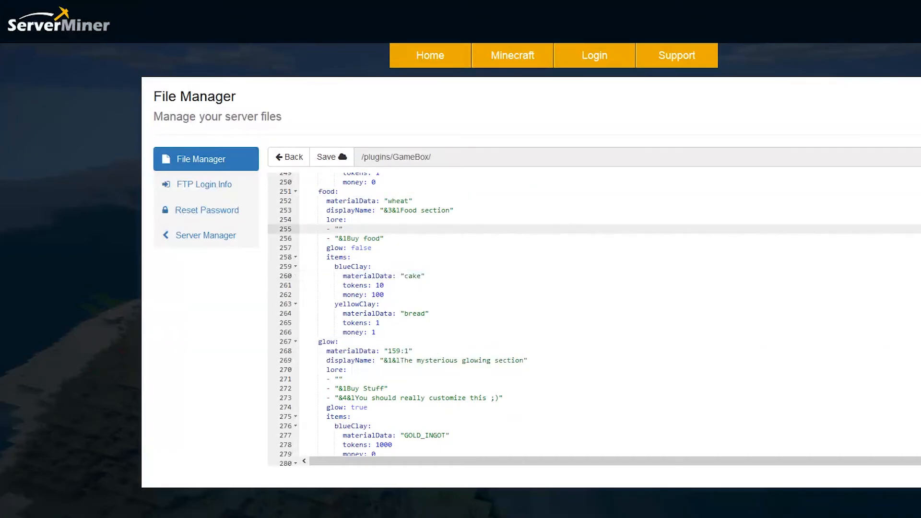
pyautogui.scroll(-3)
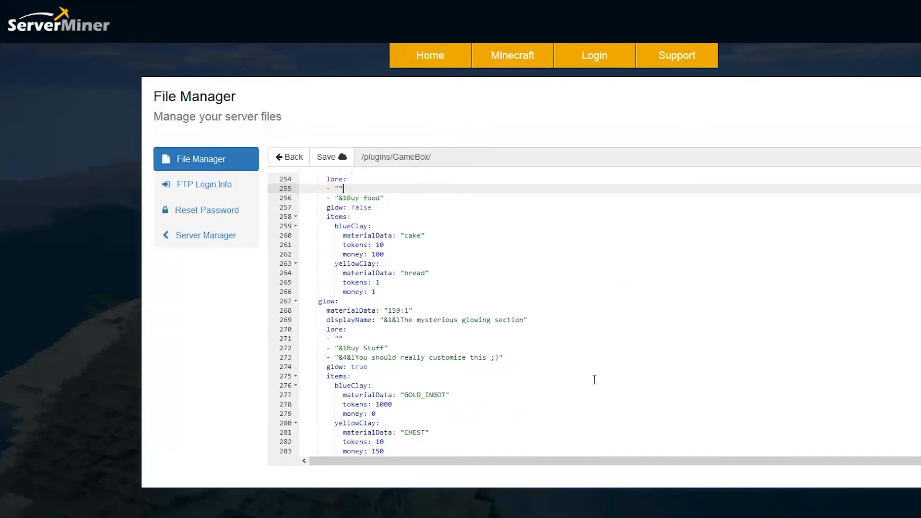
pyautogui.scroll(3)
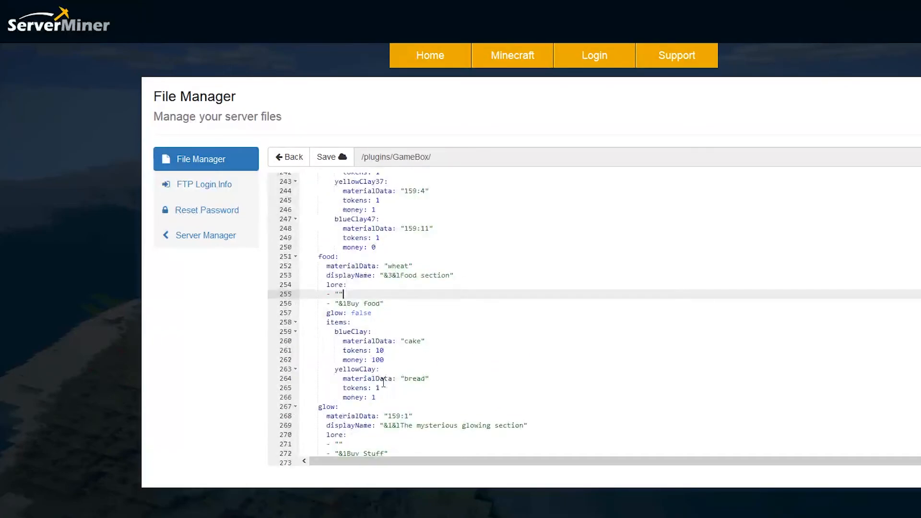
pyautogui.moveTo(404, 391)
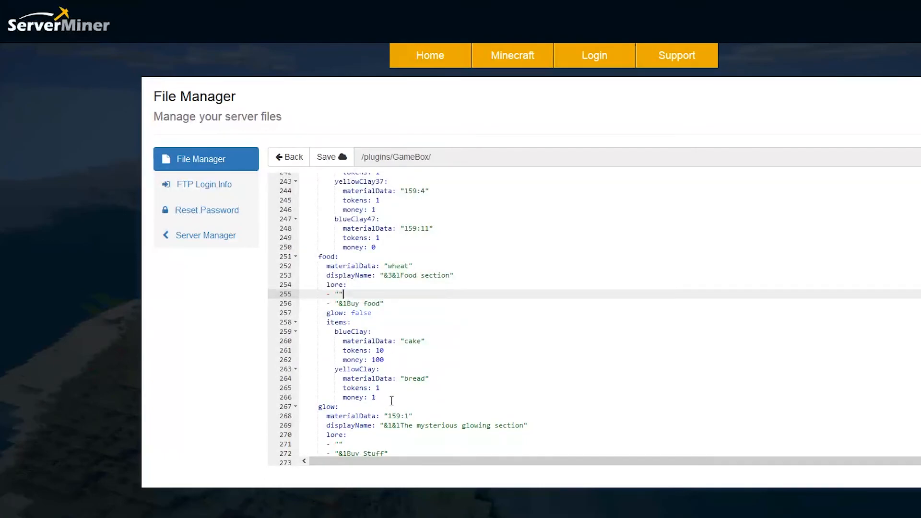
# - Insert a yellowClay item with materialData 'steak', 1 token and 10 money below bread
pyautogui.click(376, 397)
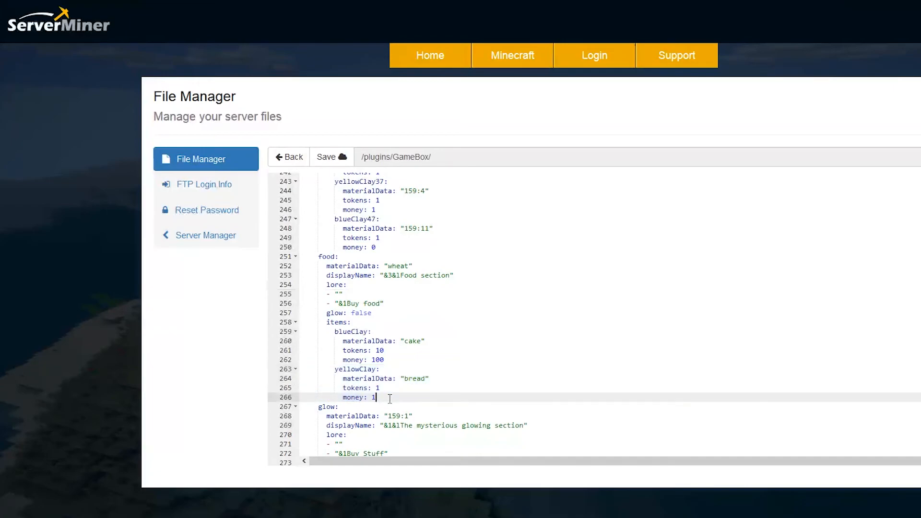
pyautogui.press('enter')
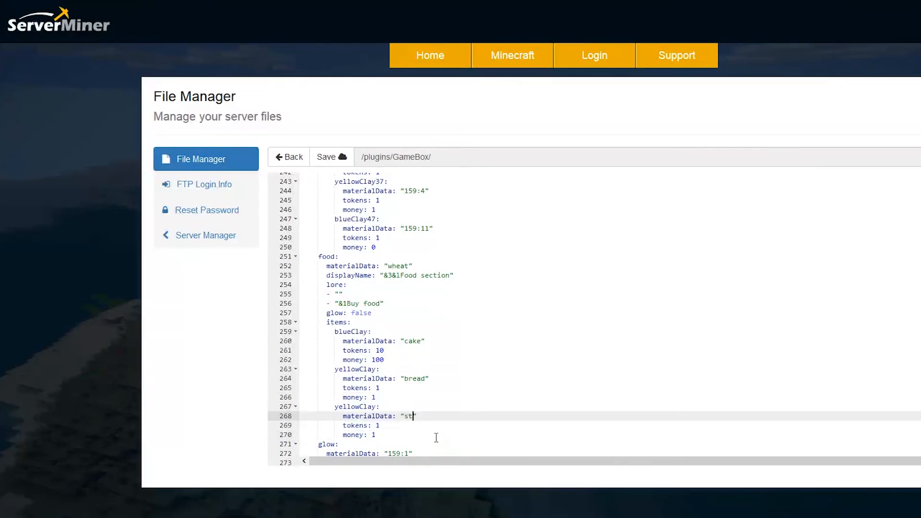
pyautogui.write('eak')
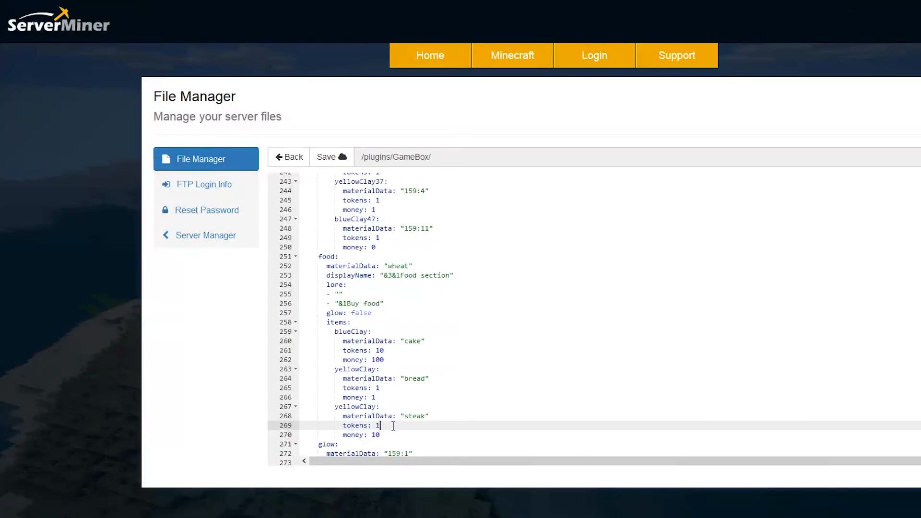
pyautogui.write('0')
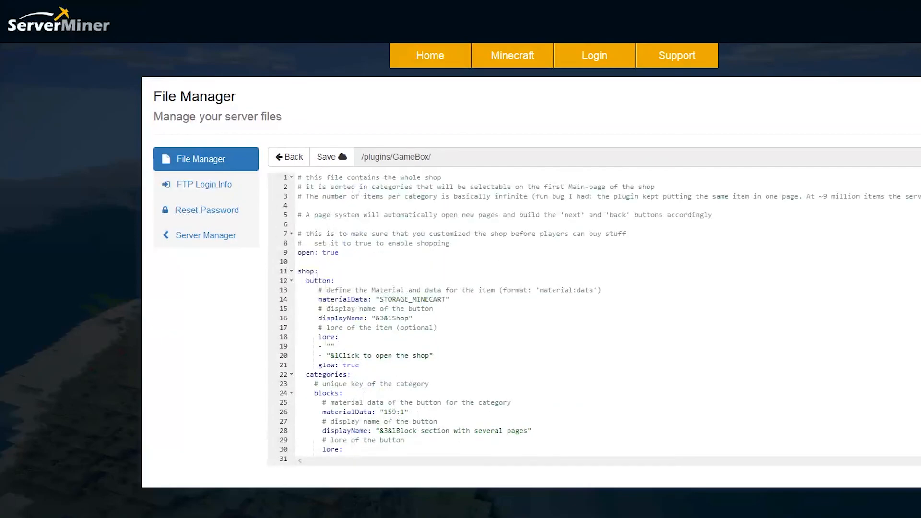
pyautogui.moveTo(796, 233)
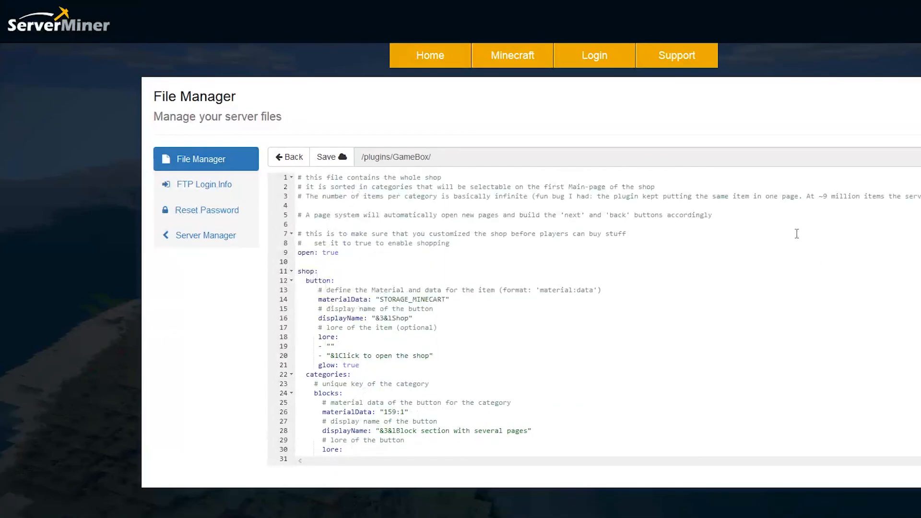